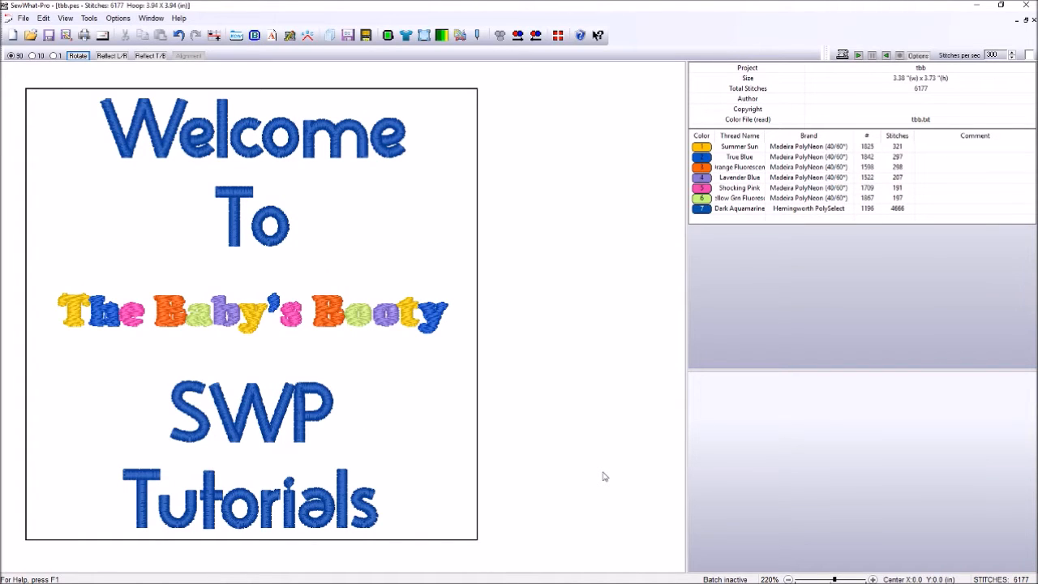
pyautogui.moveTo(402, 363)
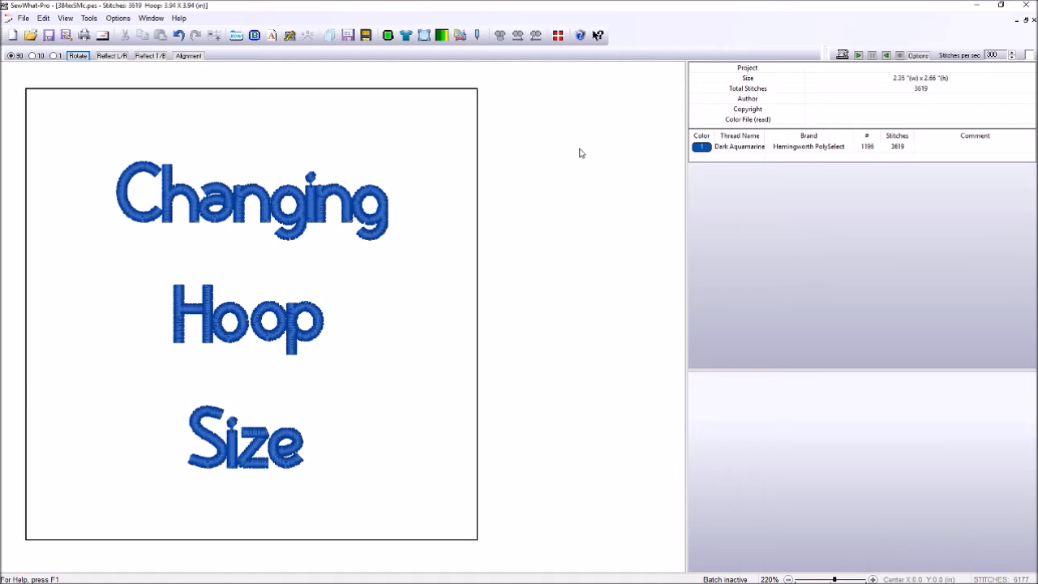
pyautogui.moveTo(409, 113)
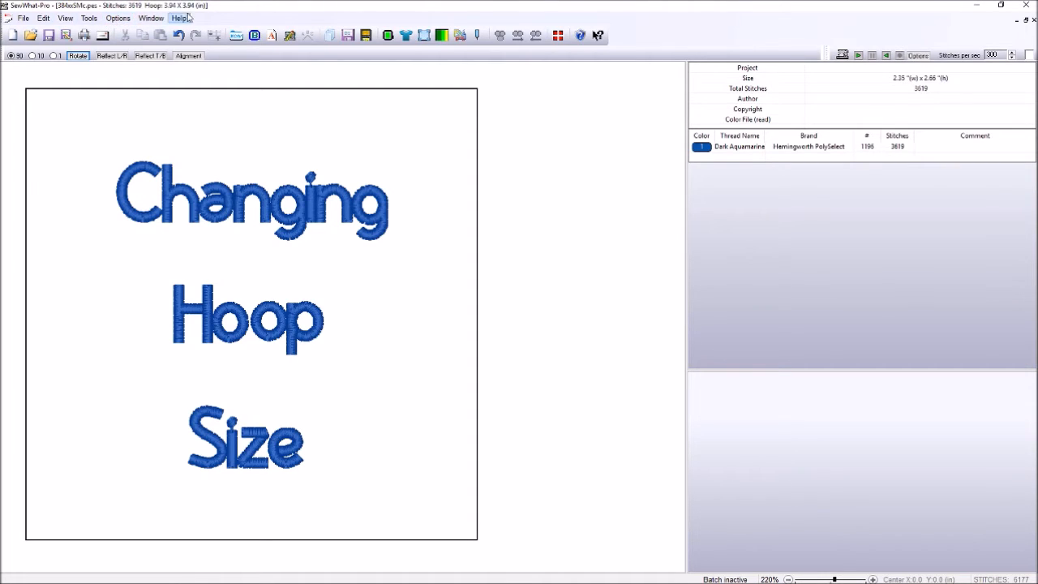
# - Reach Hoop Properties via Options > Hoops, close it, then reopen it from the hoop toolbar button
pyautogui.click(123, 19)
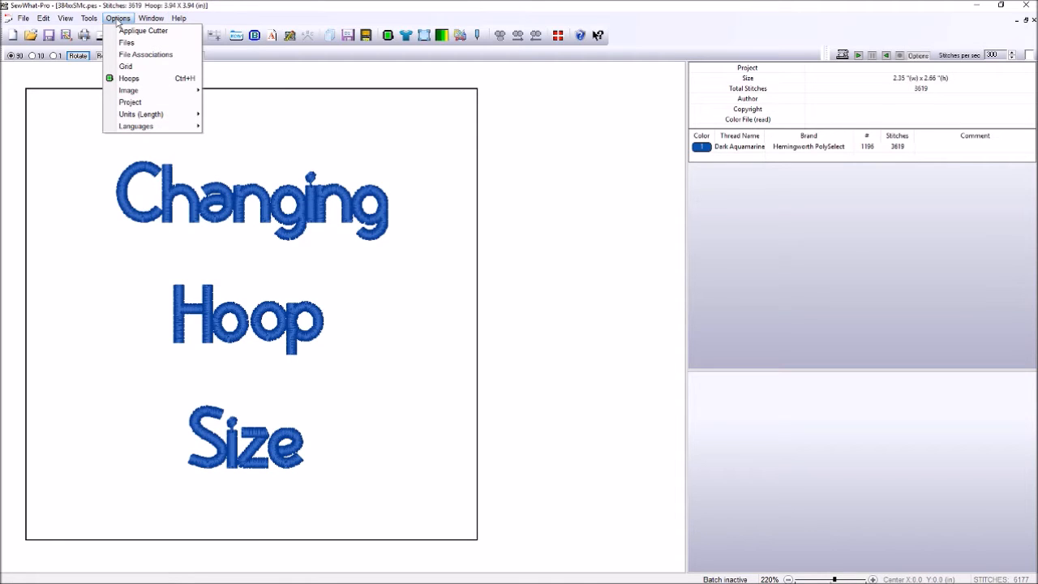
pyautogui.moveTo(129, 78)
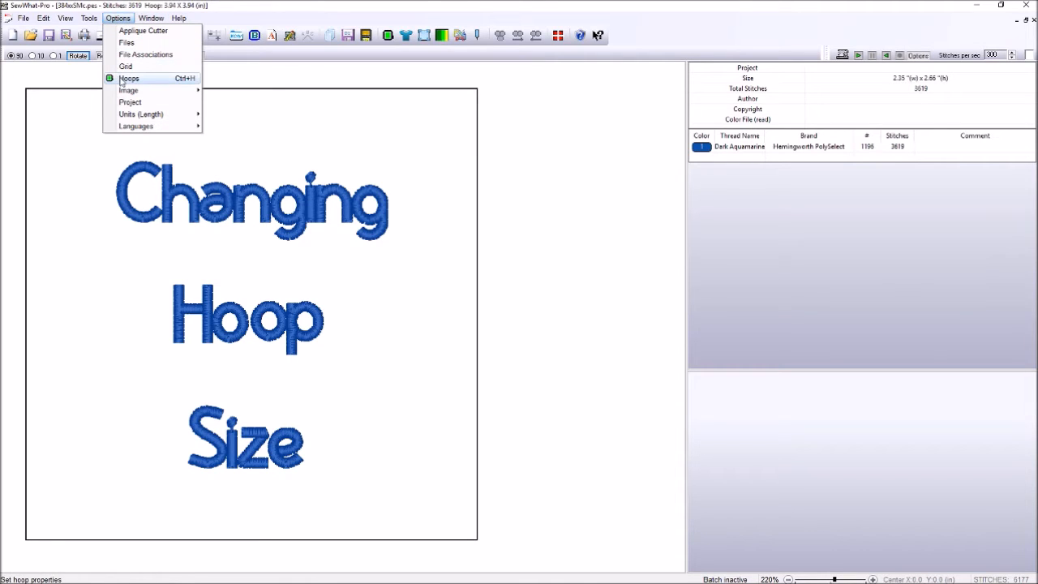
pyautogui.click(131, 77)
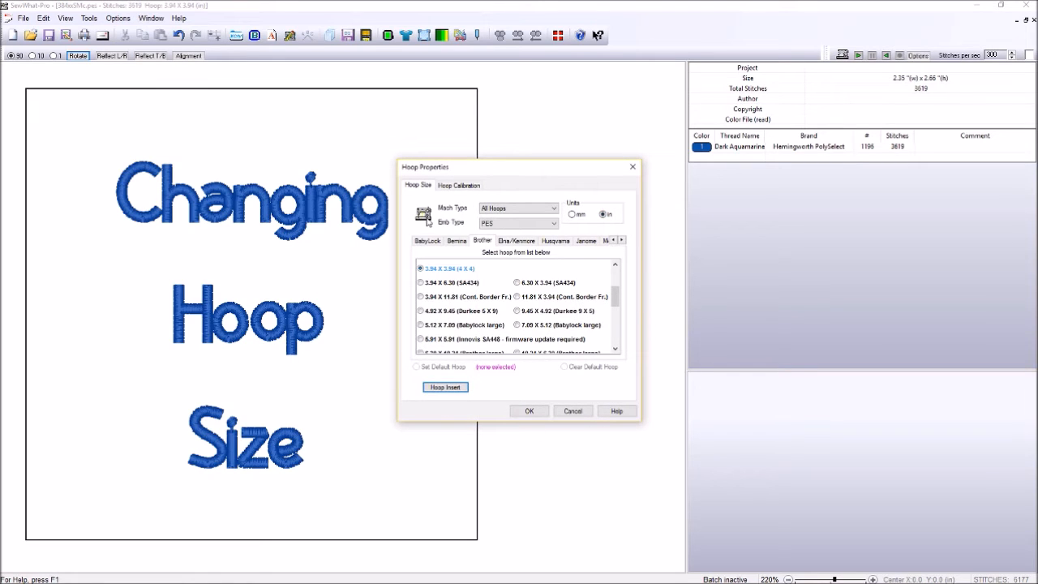
pyautogui.moveTo(632, 166)
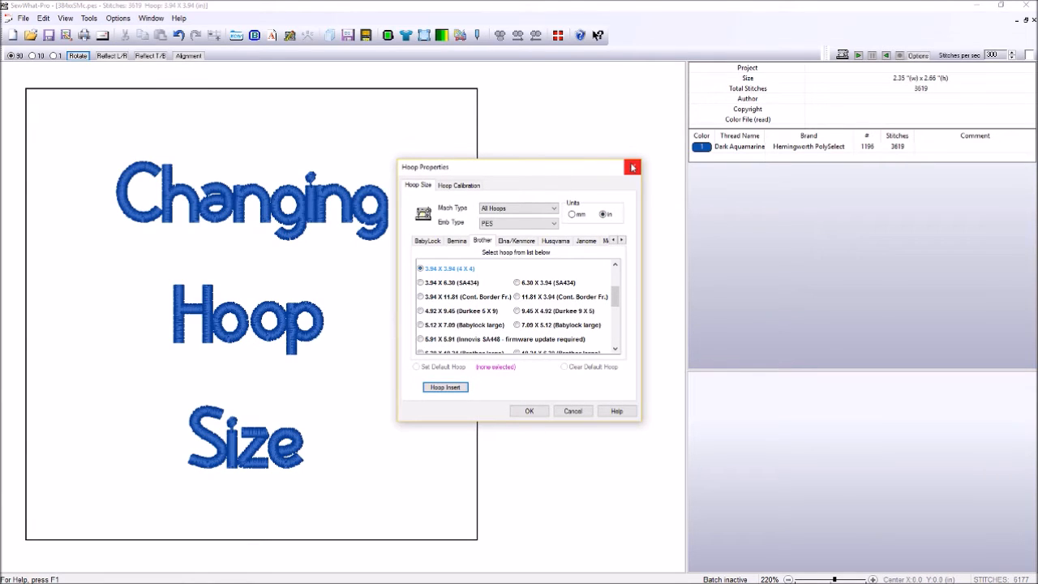
pyautogui.click(632, 165)
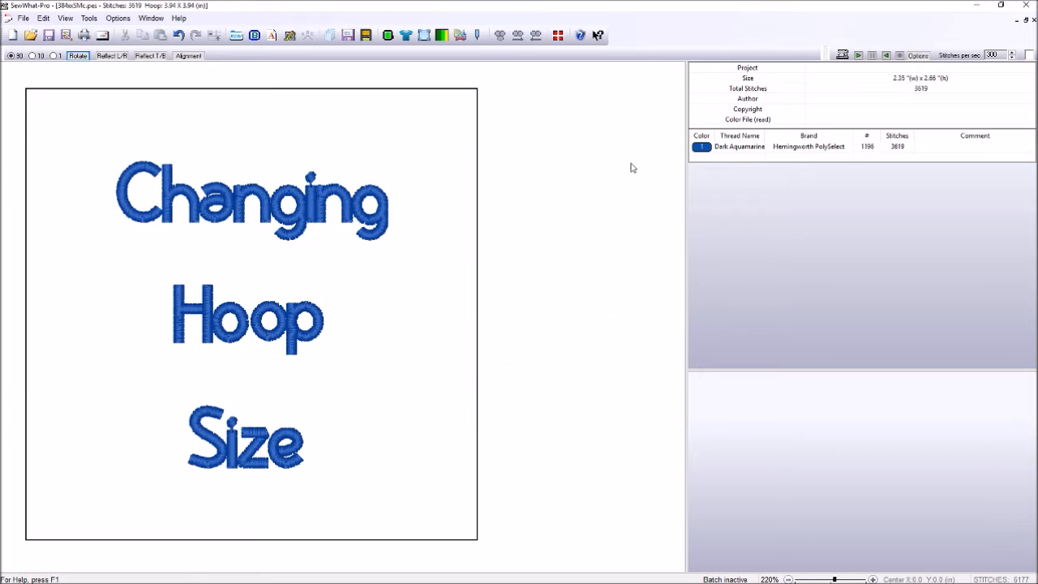
pyautogui.moveTo(42, 85)
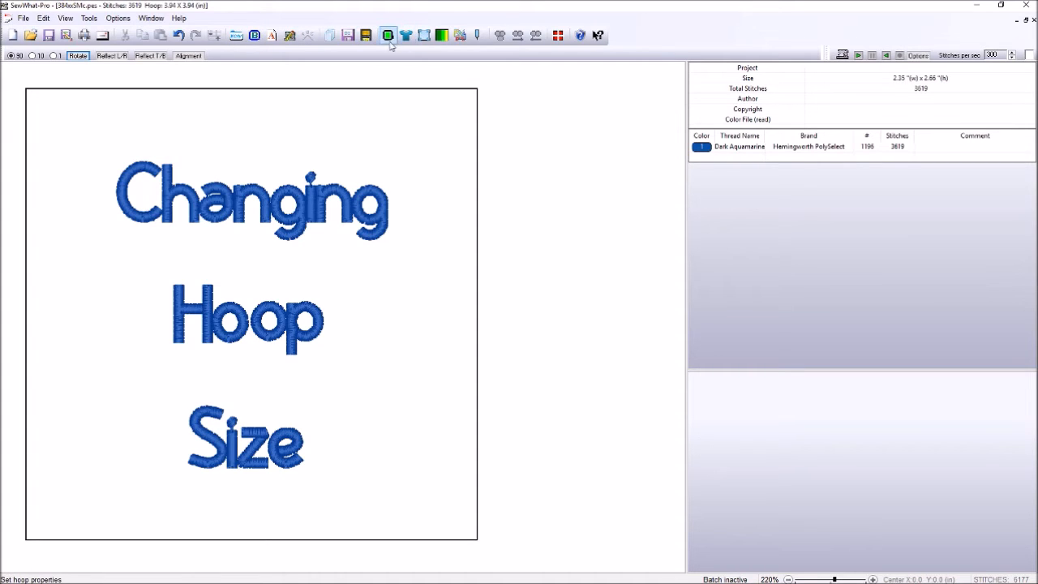
pyautogui.moveTo(386, 36)
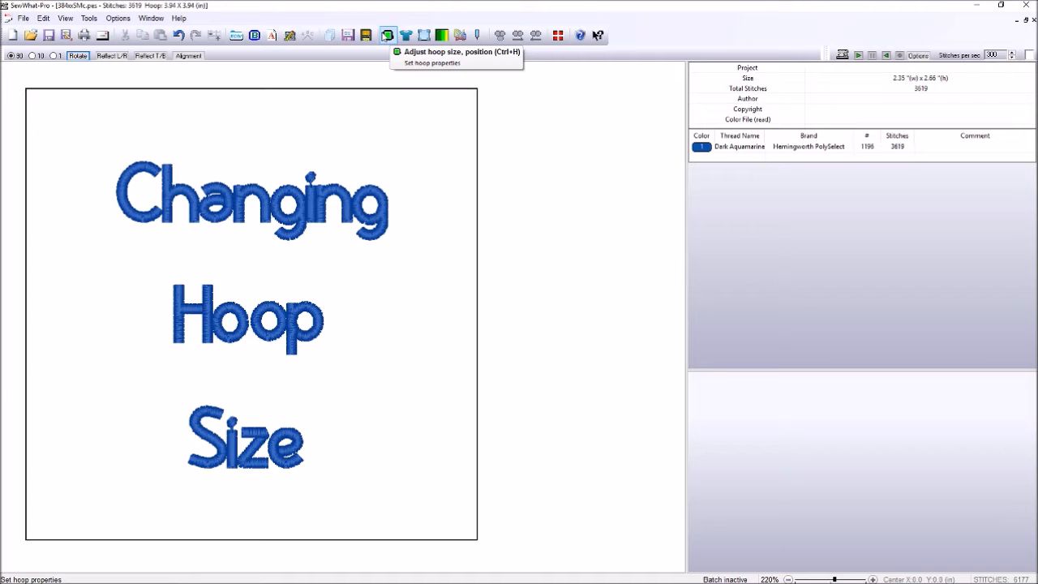
pyautogui.click(386, 36)
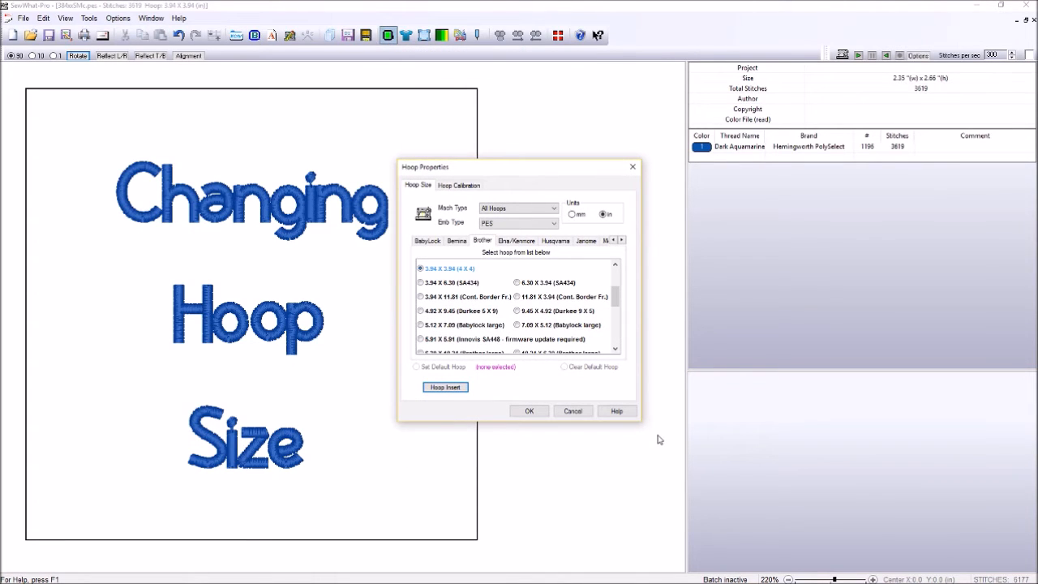
pyautogui.moveTo(383, 140)
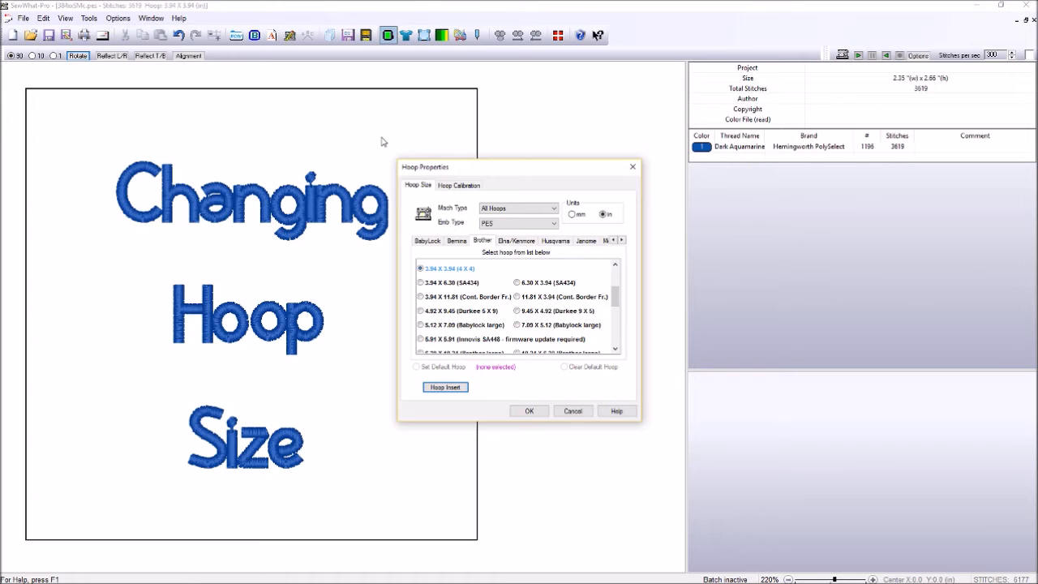
pyautogui.moveTo(633, 165)
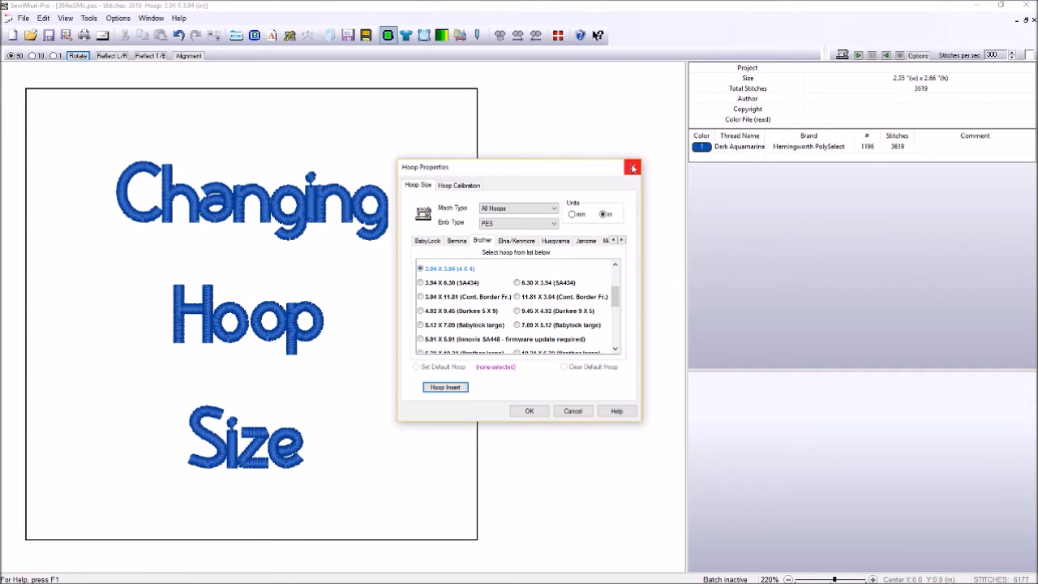
# - Dismiss the Hoop Properties dialog twice, leaving the design view showing
pyautogui.click(632, 165)
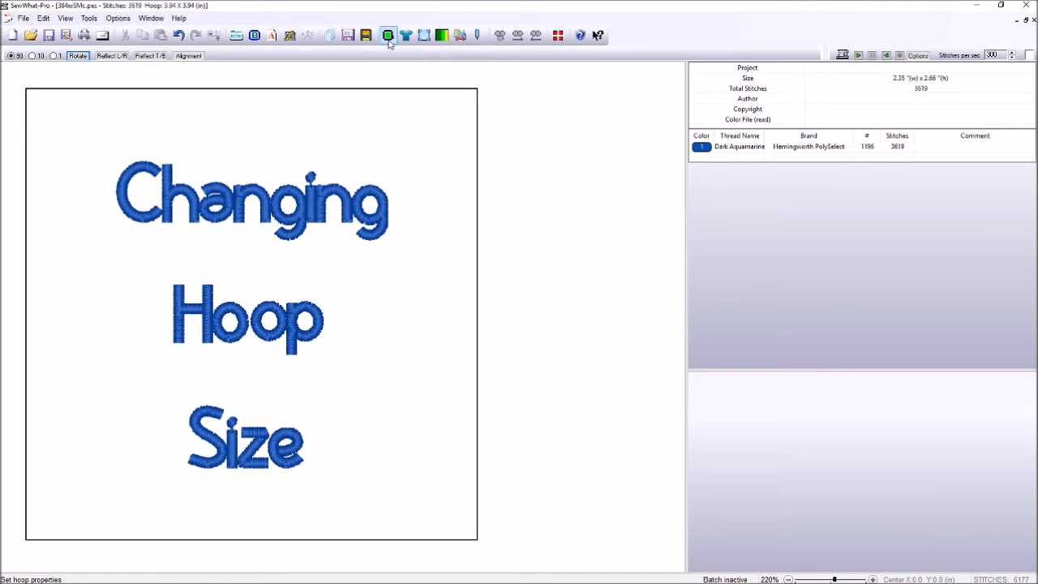
pyautogui.moveTo(386, 36)
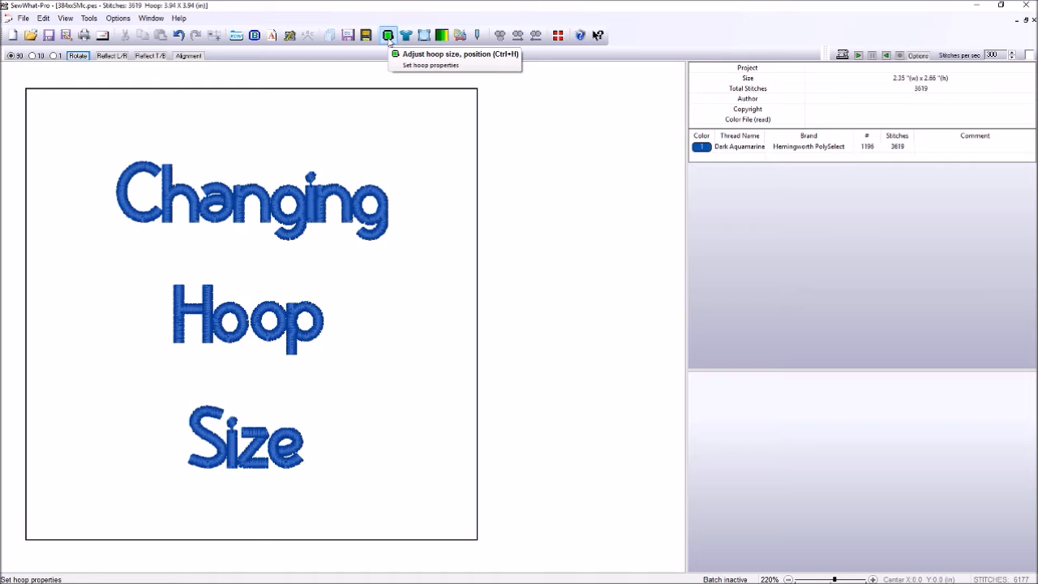
pyautogui.moveTo(460, 124)
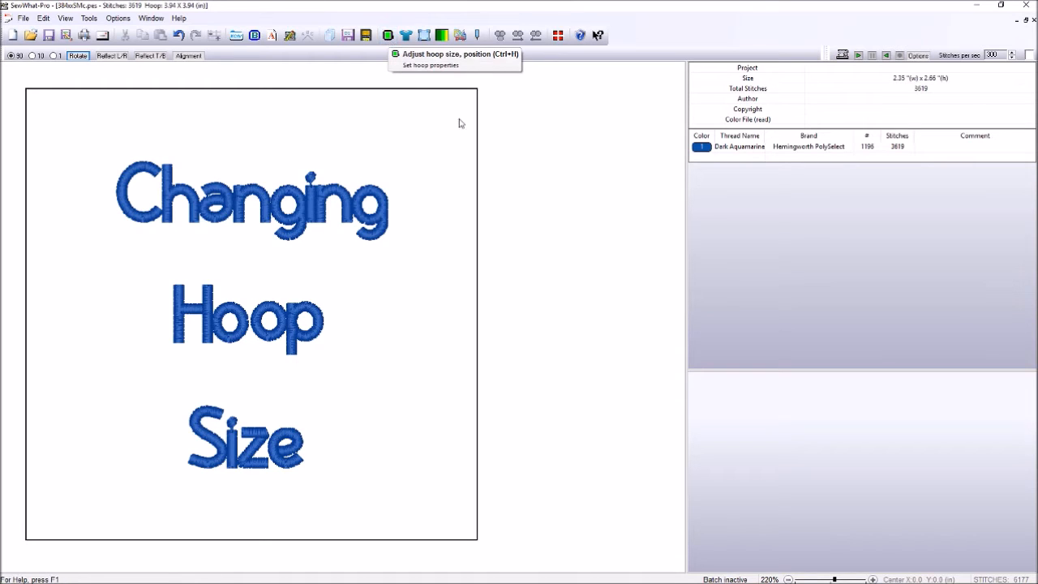
pyautogui.moveTo(454, 77)
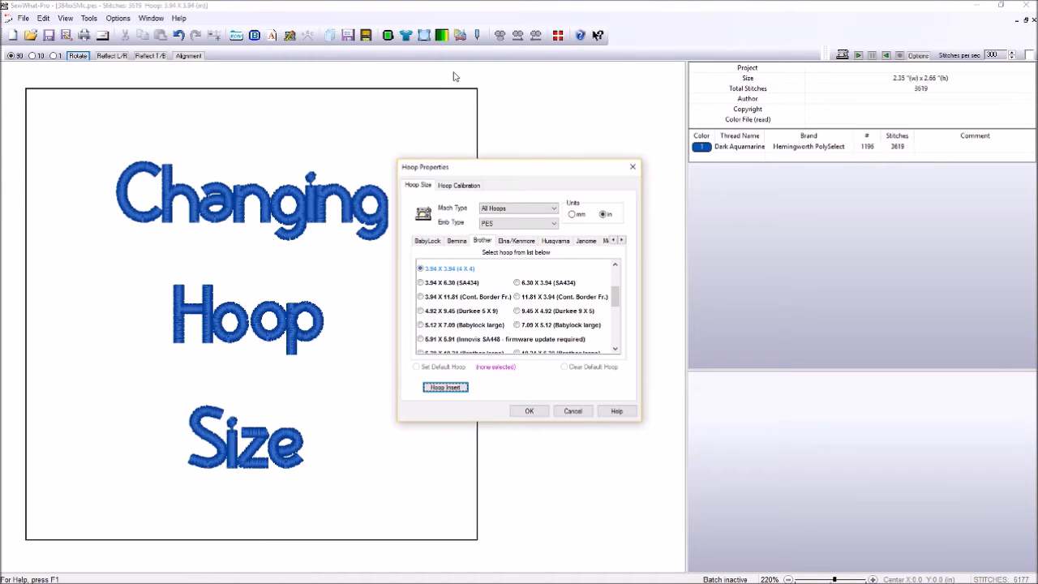
pyautogui.moveTo(486, 172)
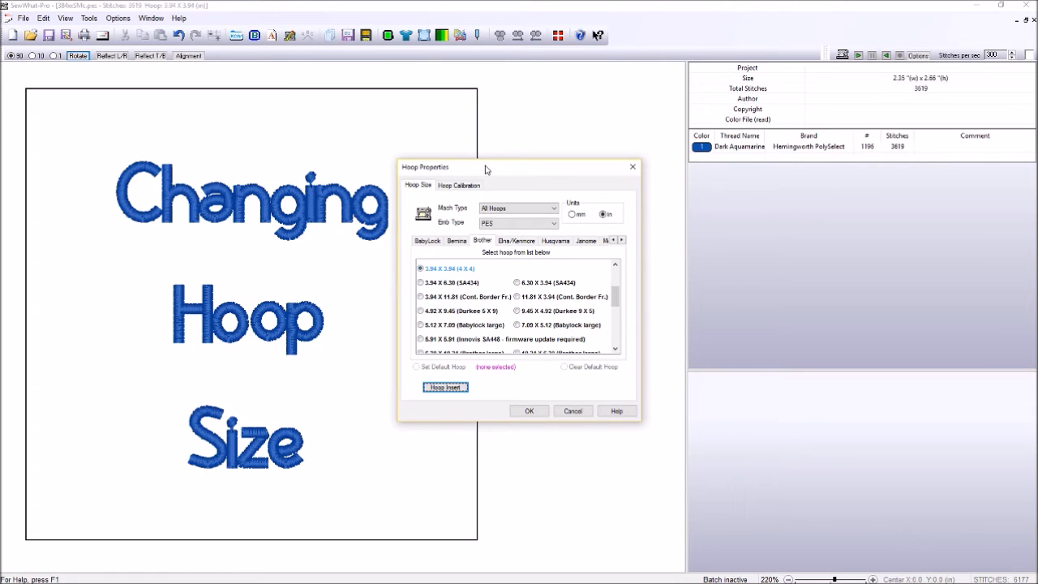
pyautogui.moveTo(551, 165)
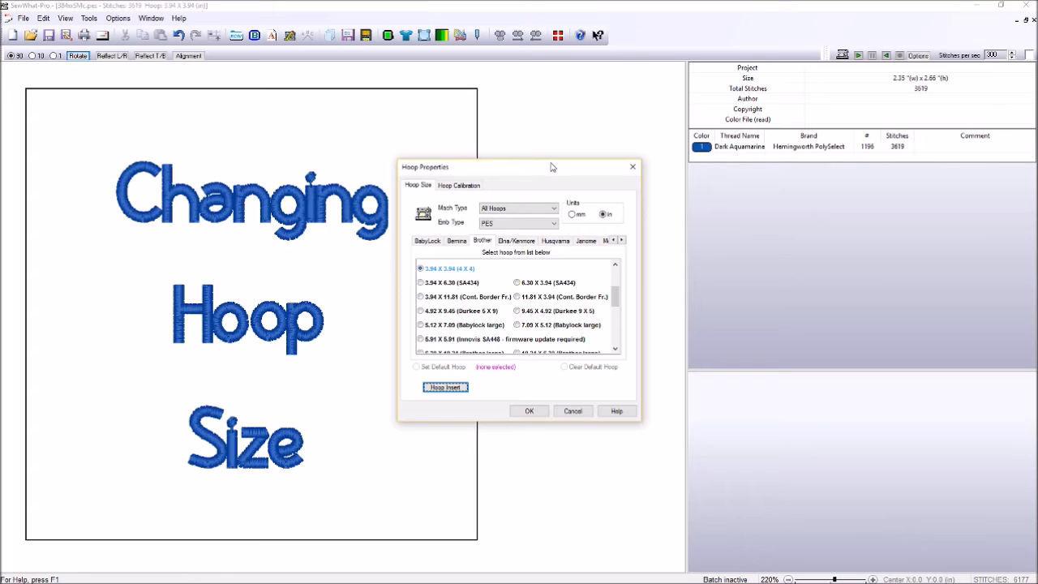
pyautogui.moveTo(616, 165)
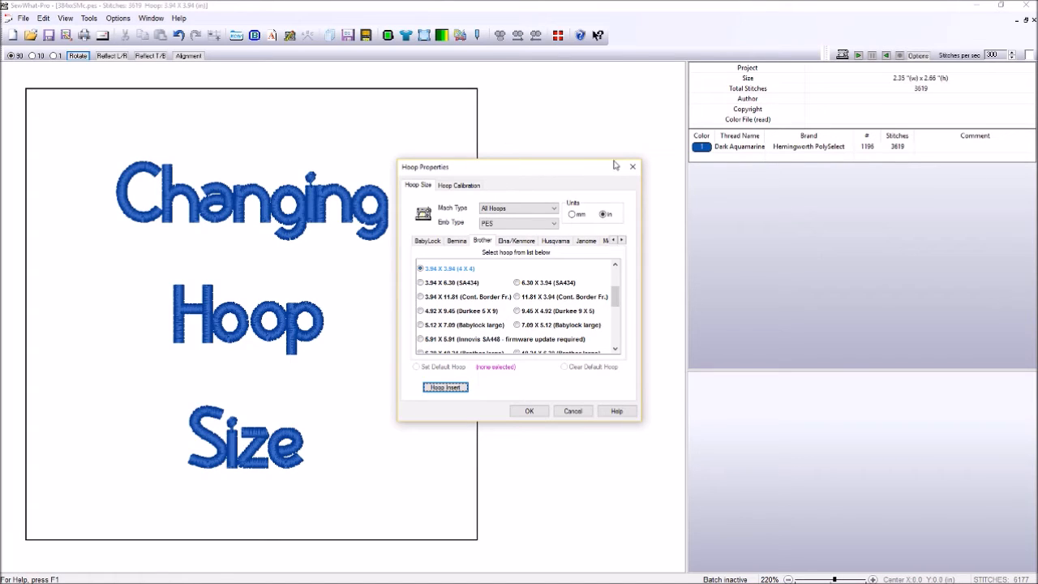
pyautogui.click(528, 410)
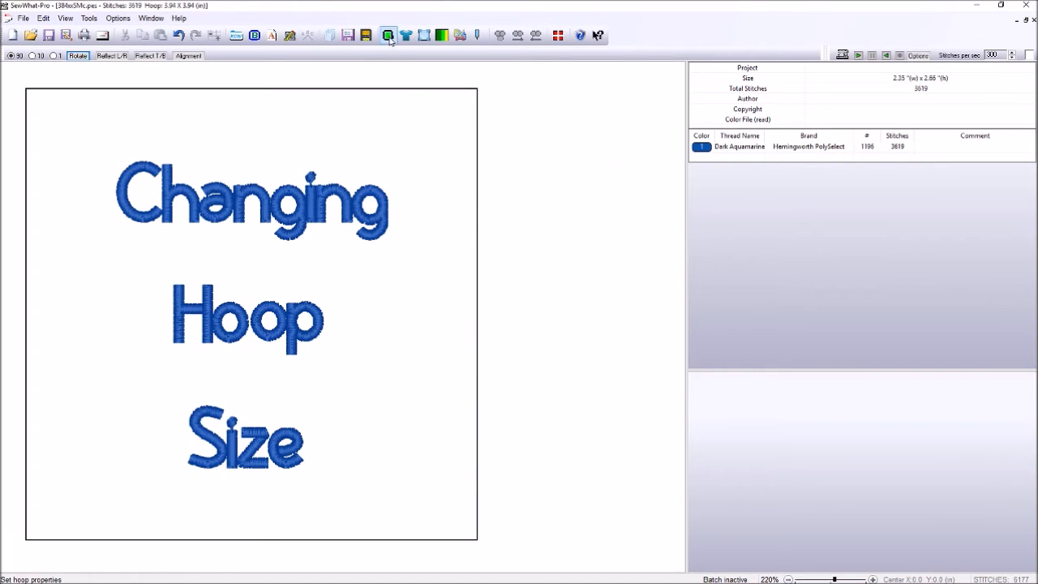
pyautogui.moveTo(386, 34)
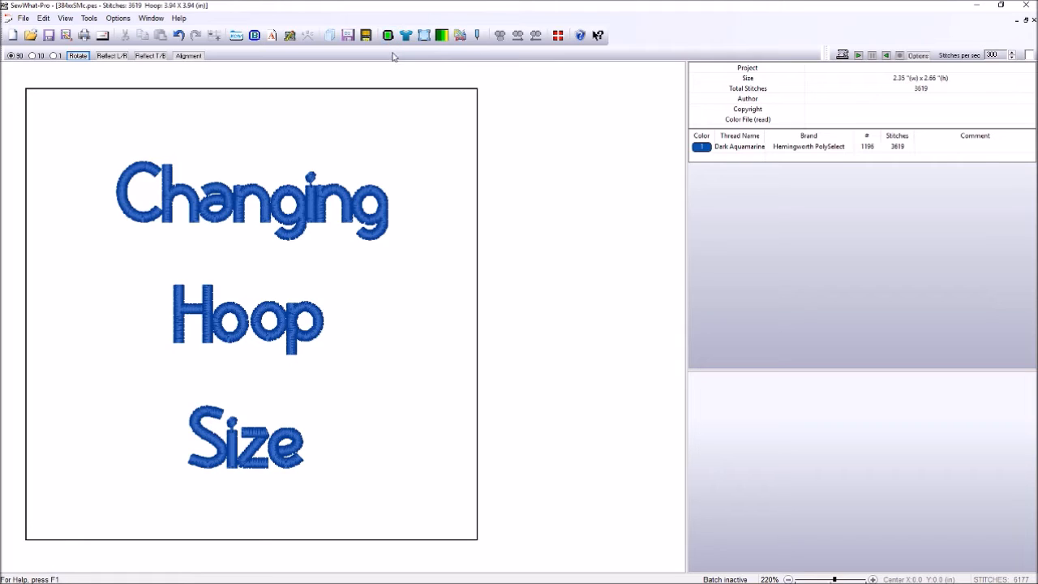
pyautogui.moveTo(91, 17)
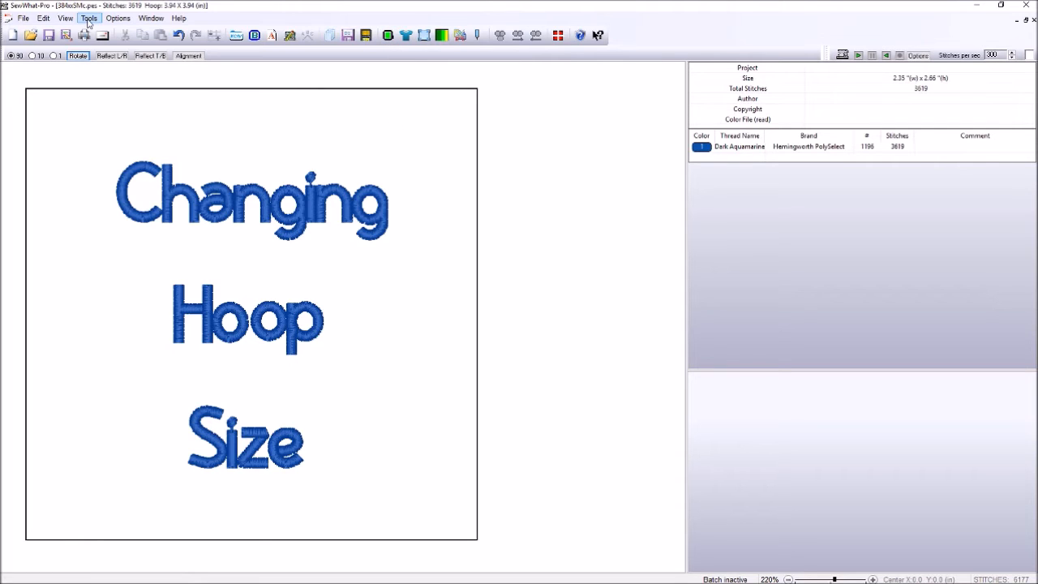
# - Browse Tools and Options menus, open and close Hoops, then reopen Hoop Properties from the toolbar
pyautogui.click(93, 19)
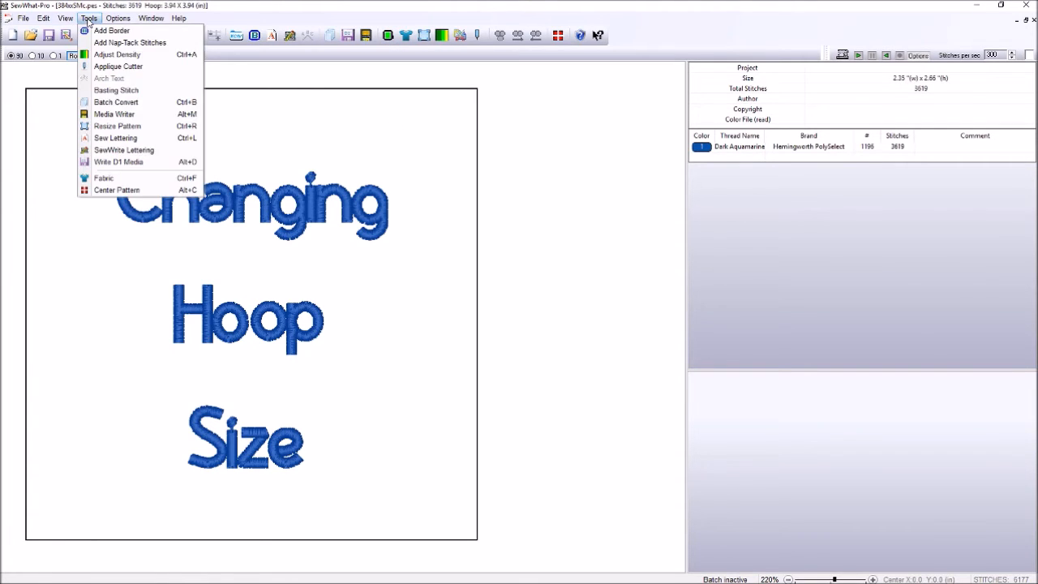
pyautogui.click(124, 19)
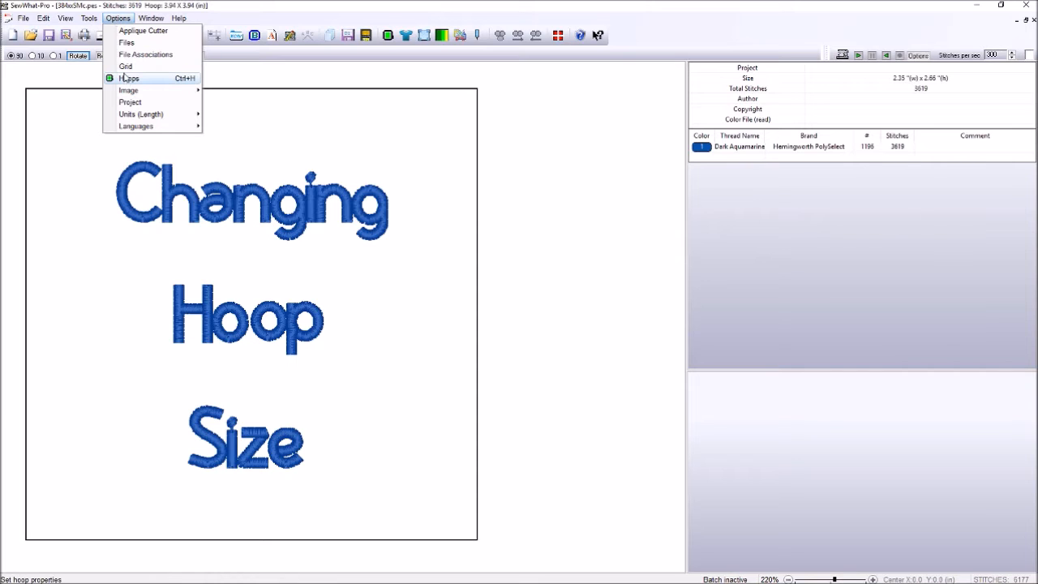
pyautogui.click(129, 78)
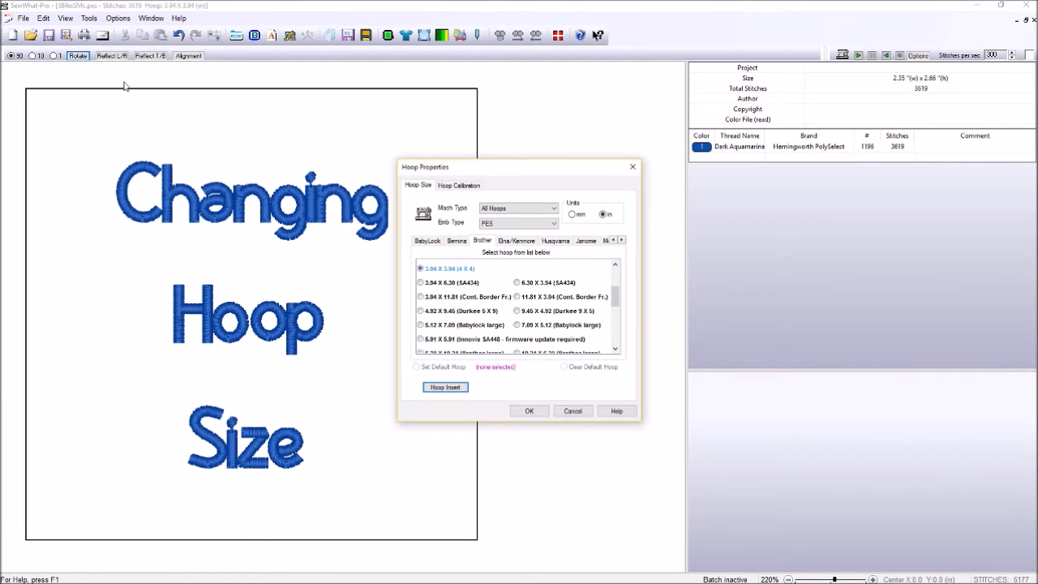
pyautogui.click(529, 410)
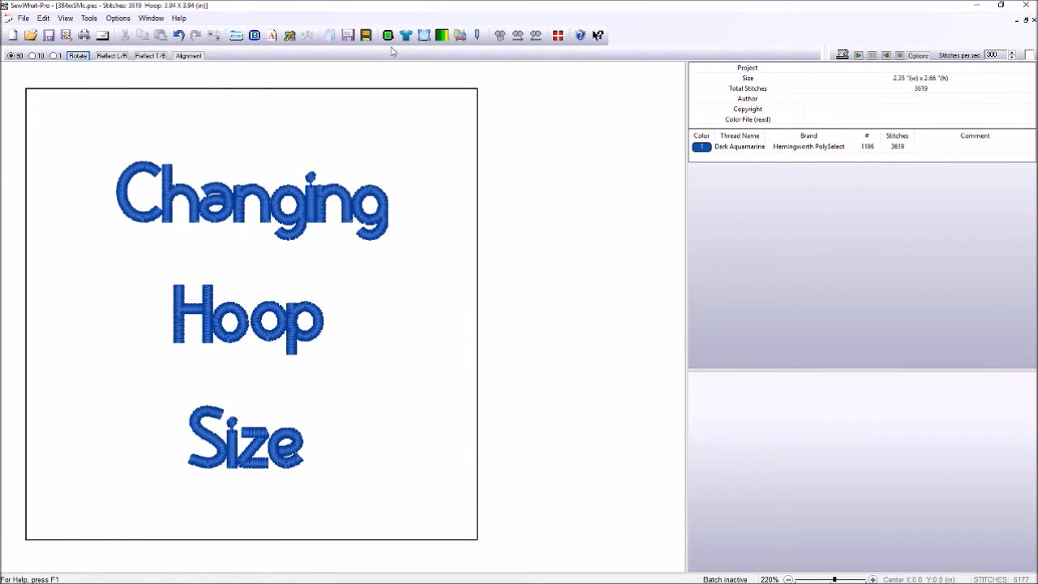
pyautogui.click(386, 36)
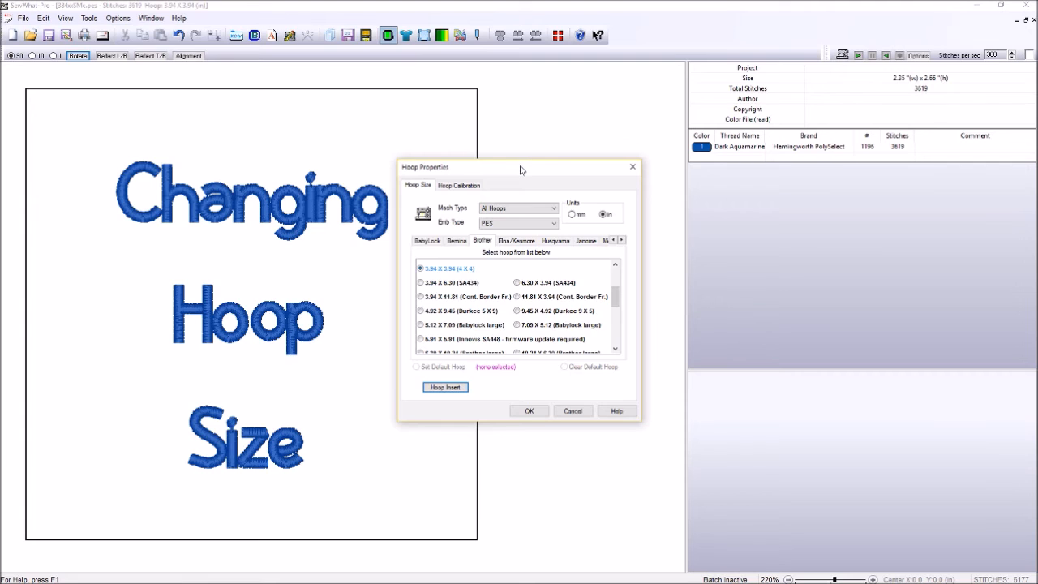
pyautogui.moveTo(519, 167); pyautogui.dragTo(522, 89)
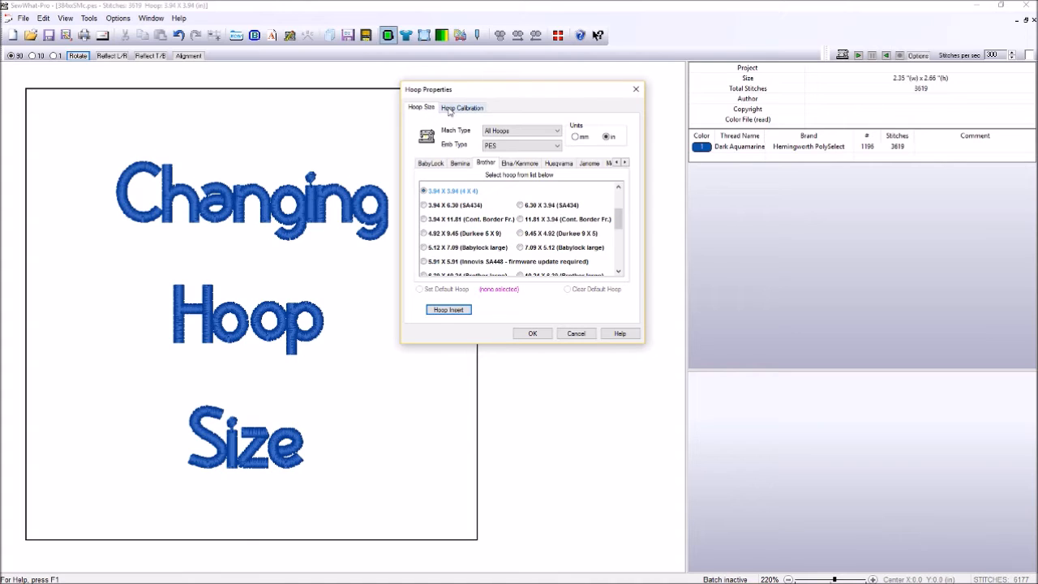
pyautogui.click(461, 107)
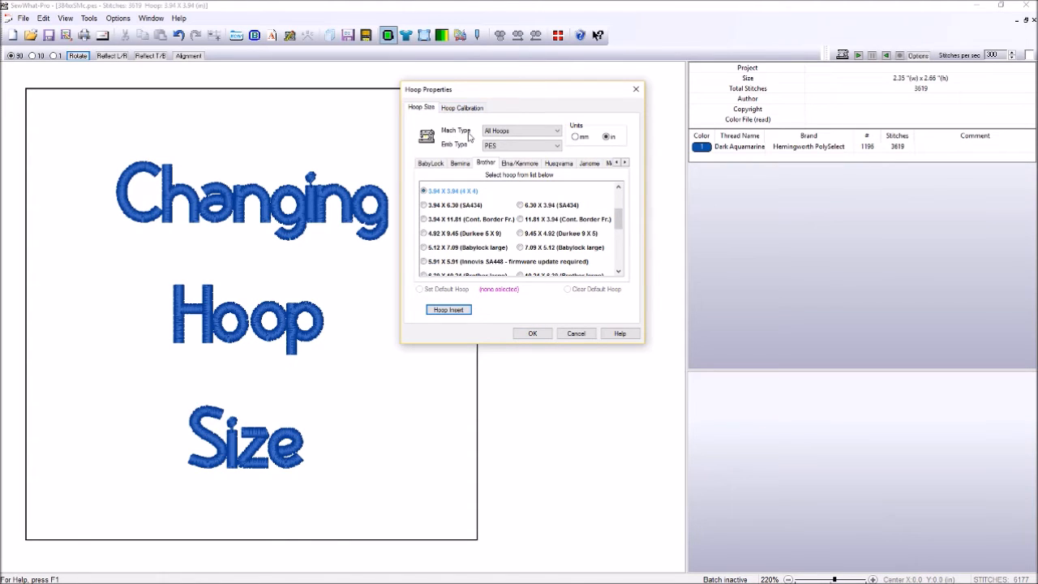
pyautogui.moveTo(451, 152)
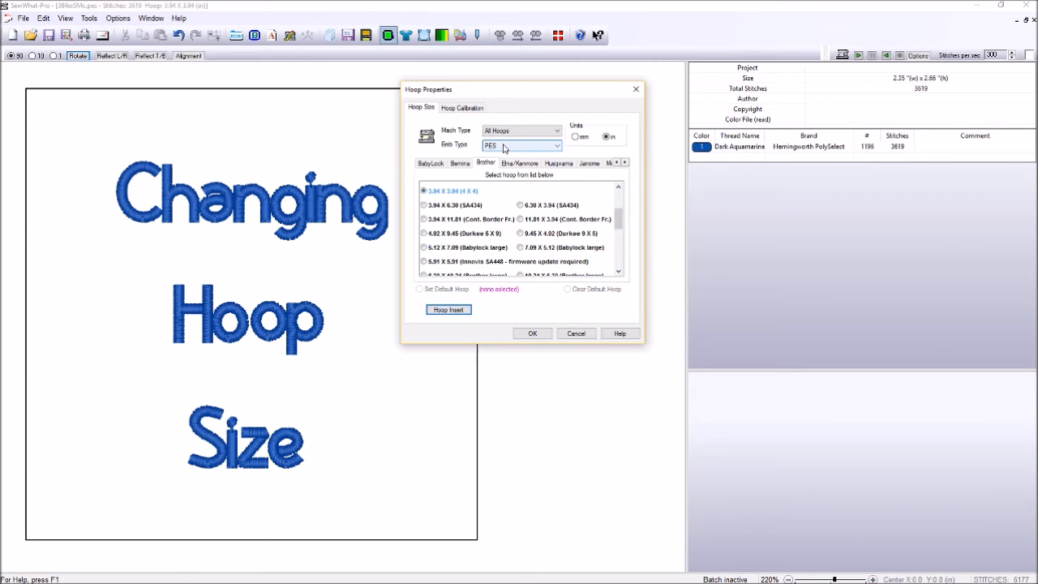
pyautogui.moveTo(574, 136)
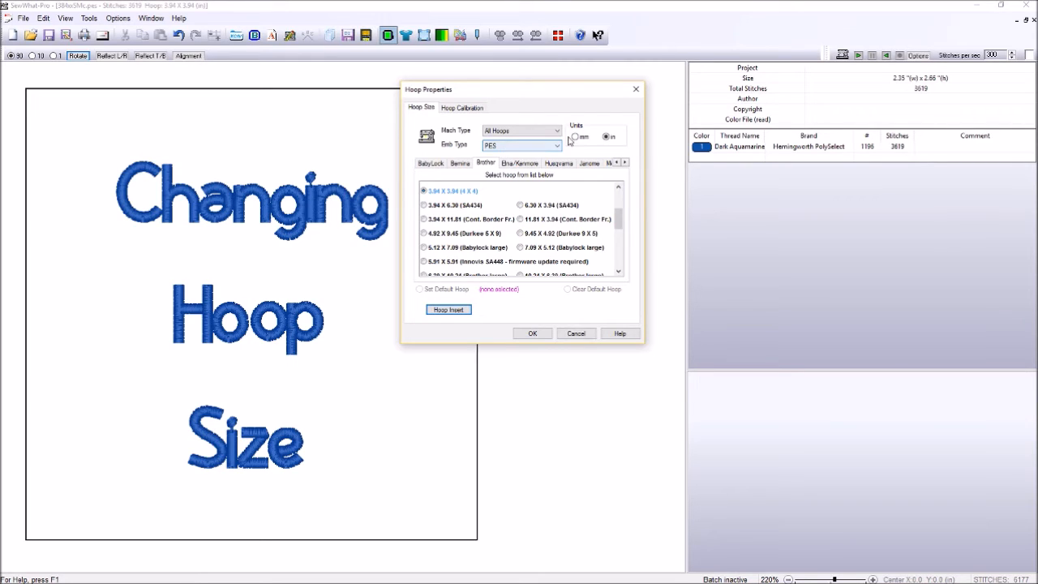
pyautogui.moveTo(574, 136)
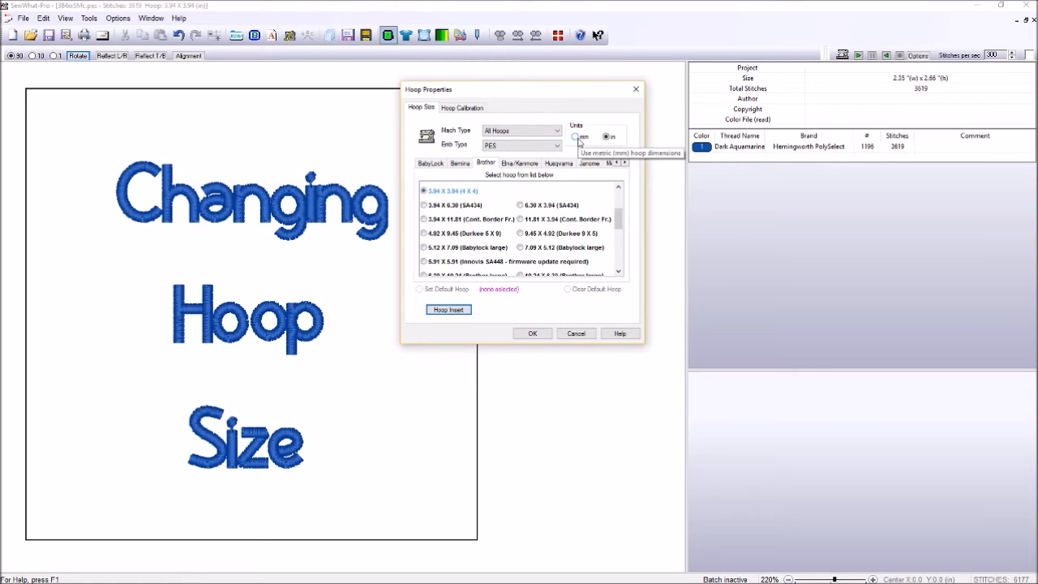
# - Compare hoop dimensions in millimetres and inches, ending on inches
pyautogui.click(576, 137)
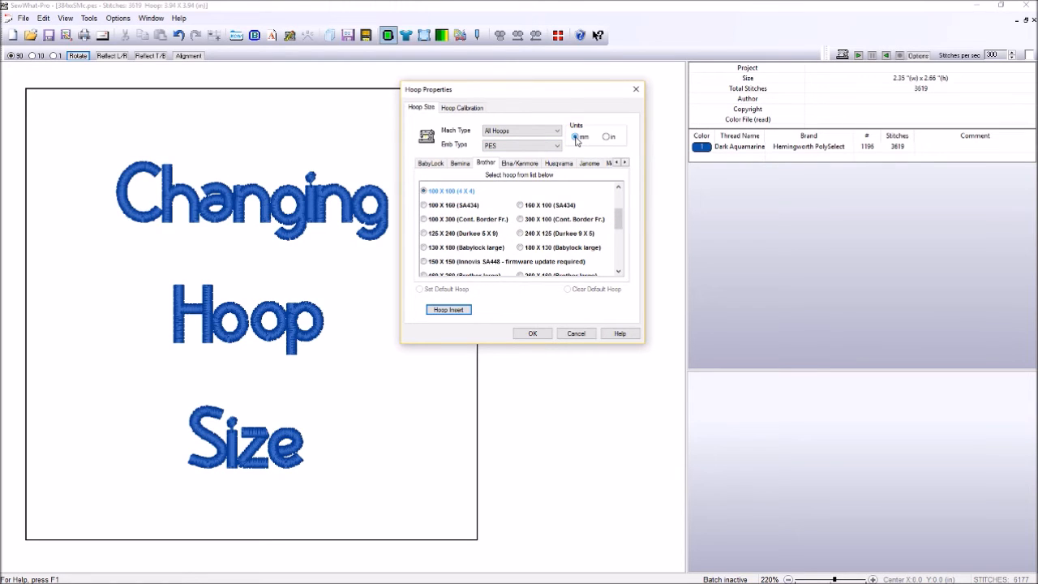
pyautogui.click(604, 136)
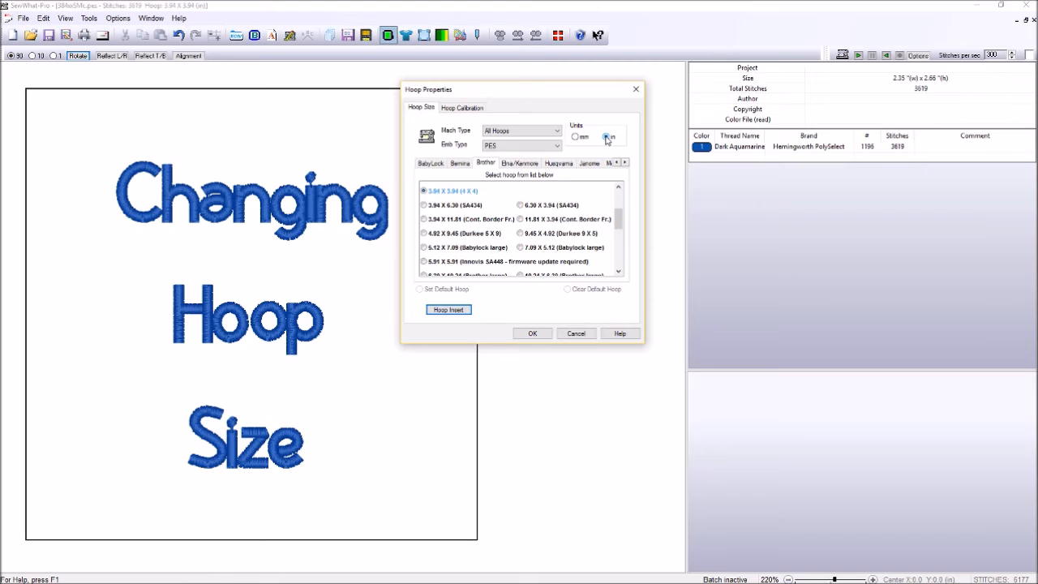
pyautogui.click(603, 136)
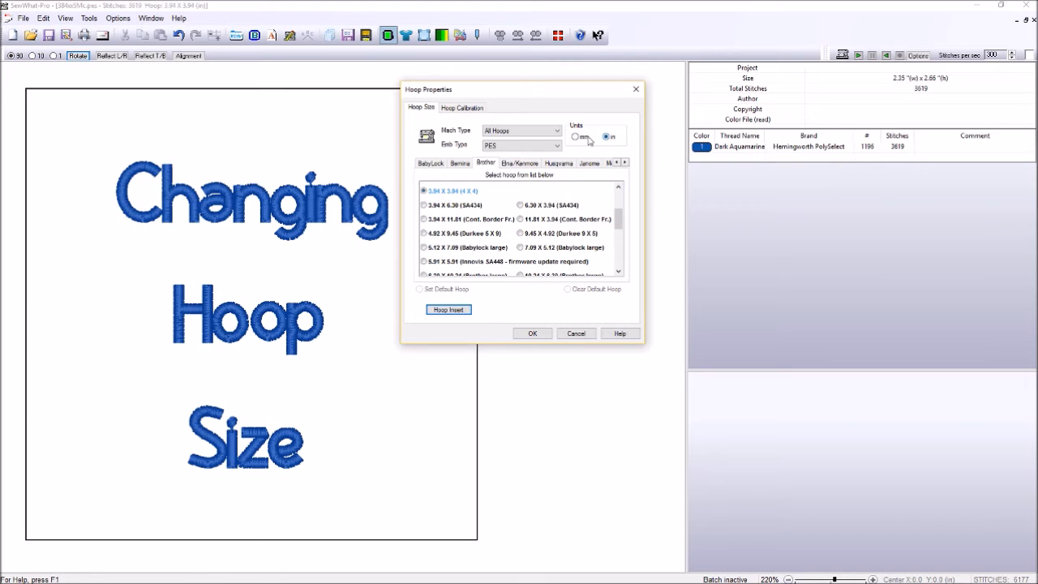
pyautogui.click(574, 137)
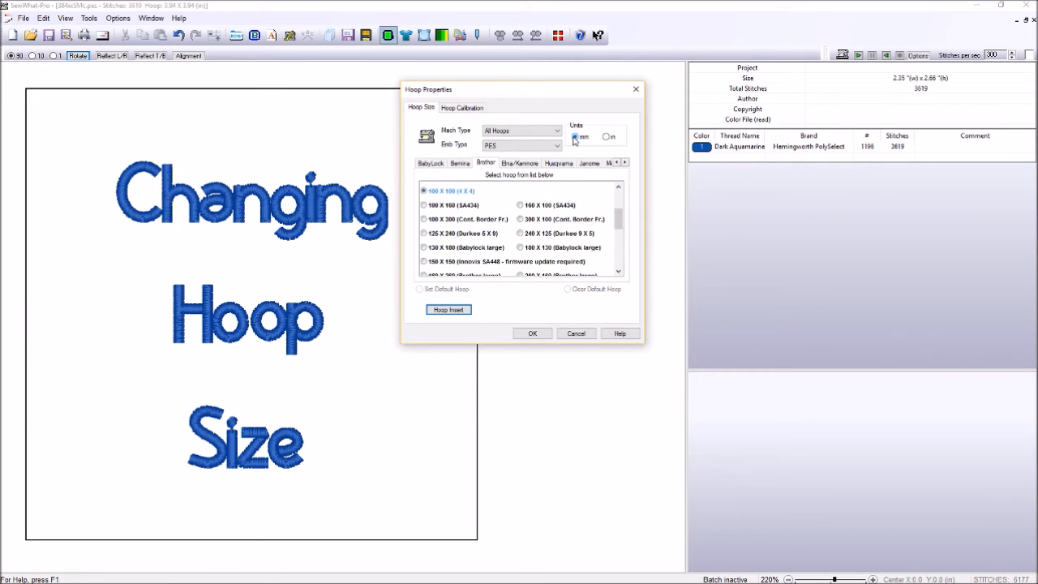
pyautogui.click(603, 136)
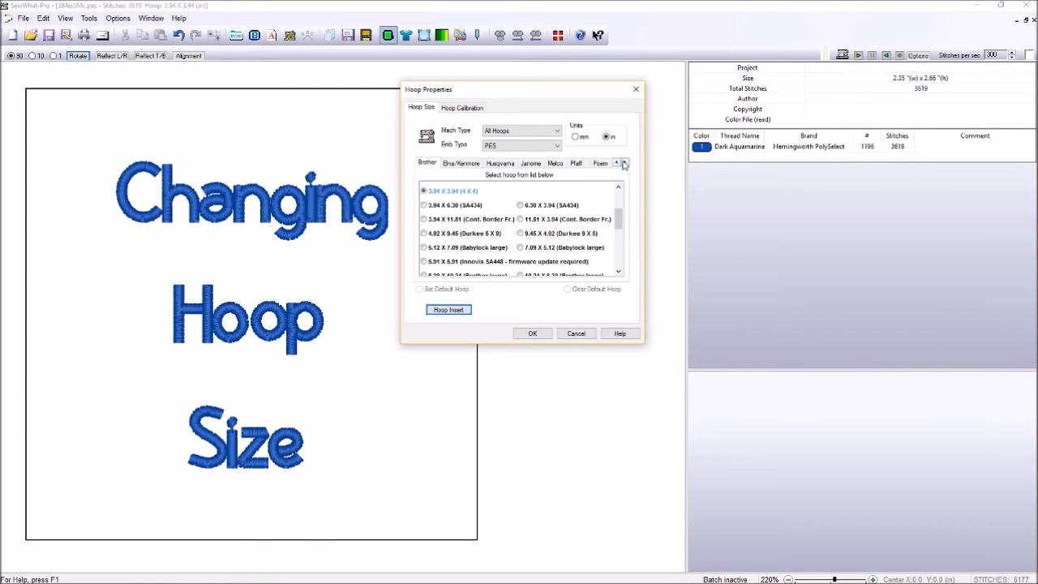
# - Browse Ricoma, Janome, Elna Harmonie, BabyLock and Bernina hoop lists, returning to Brother
pyautogui.click(624, 162)
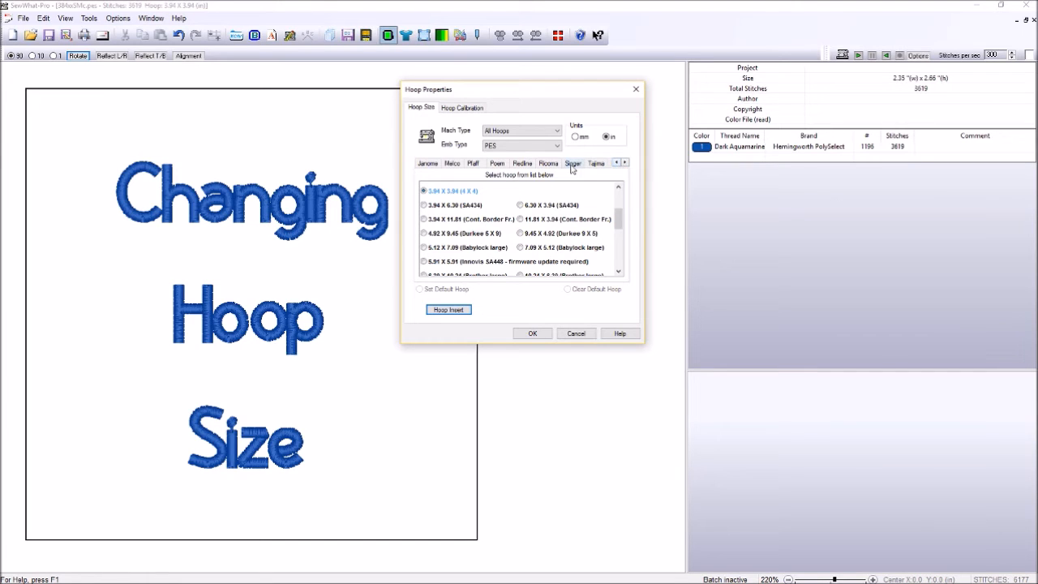
pyautogui.click(546, 162)
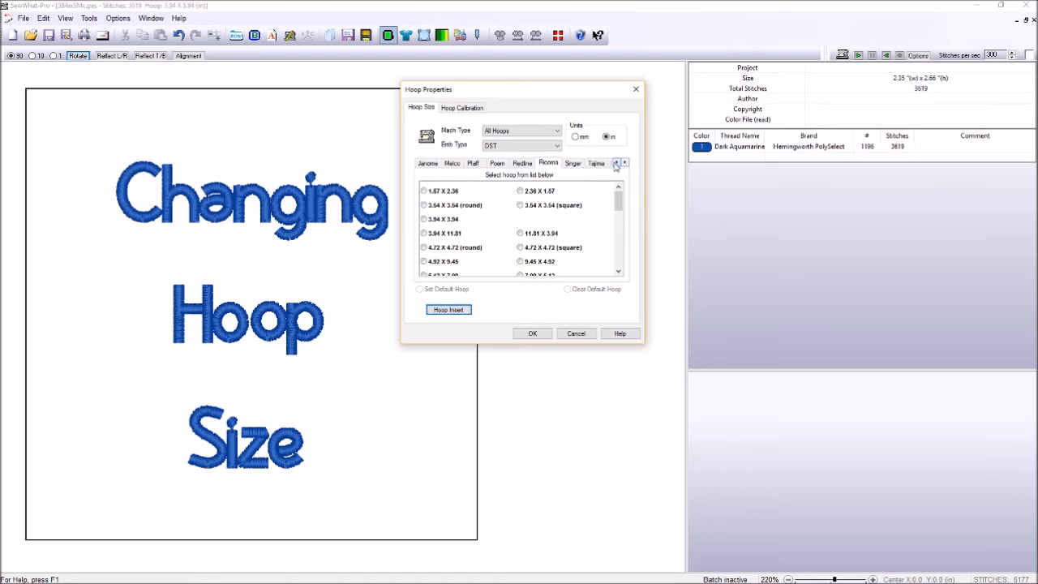
pyautogui.click(616, 163)
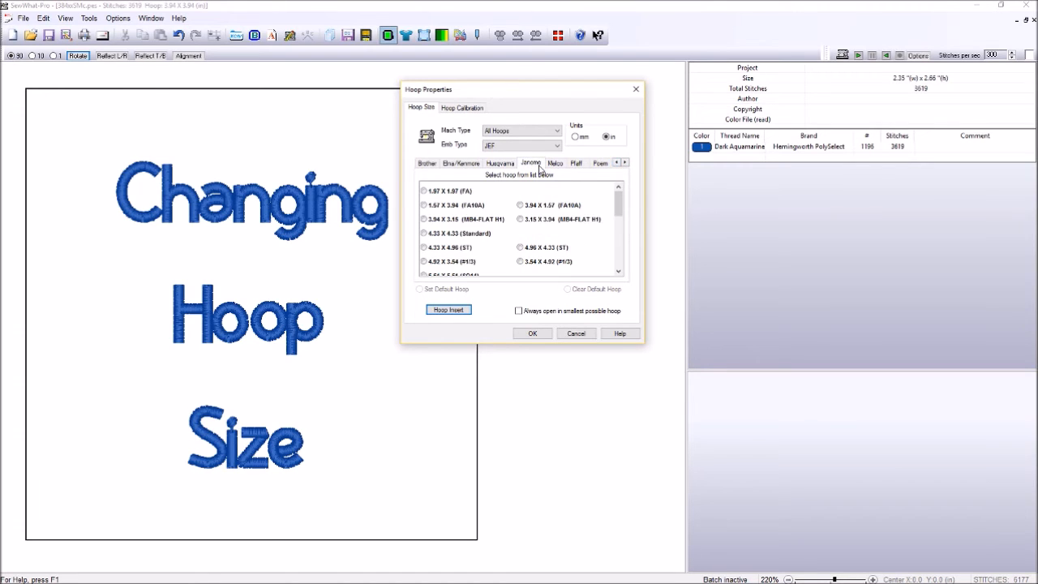
pyautogui.click(458, 162)
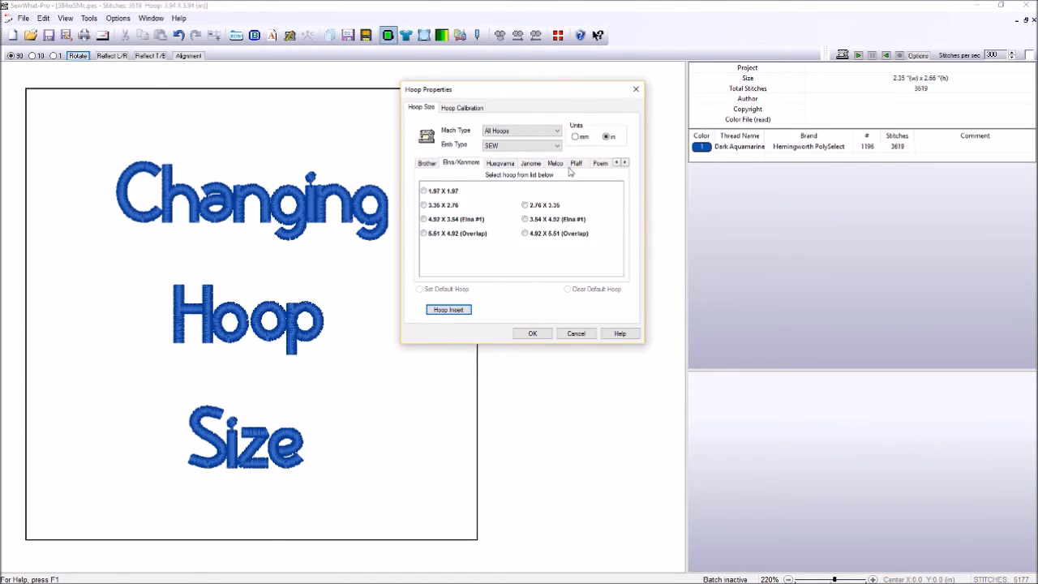
pyautogui.click(616, 162)
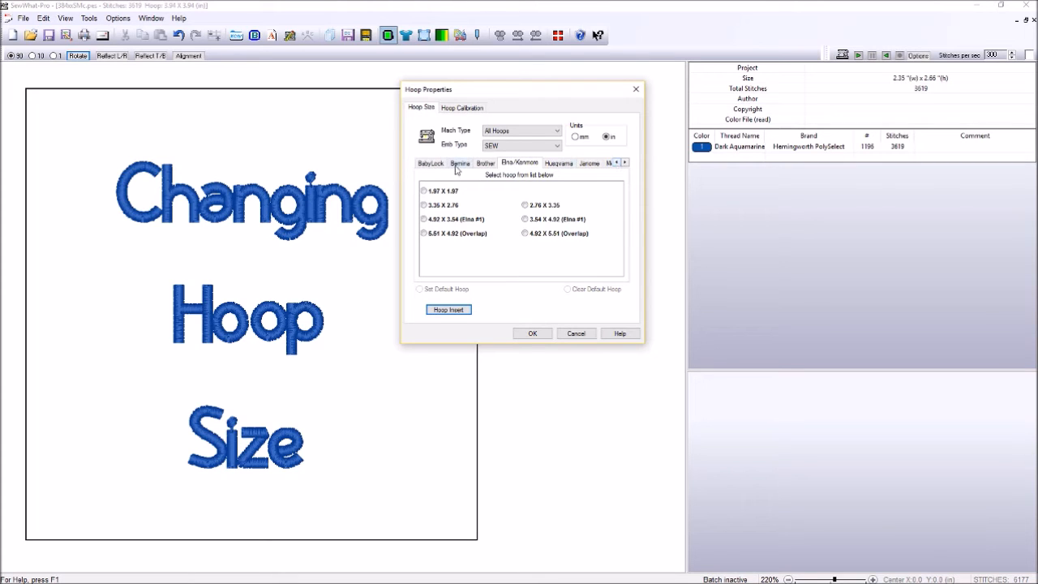
pyautogui.click(428, 162)
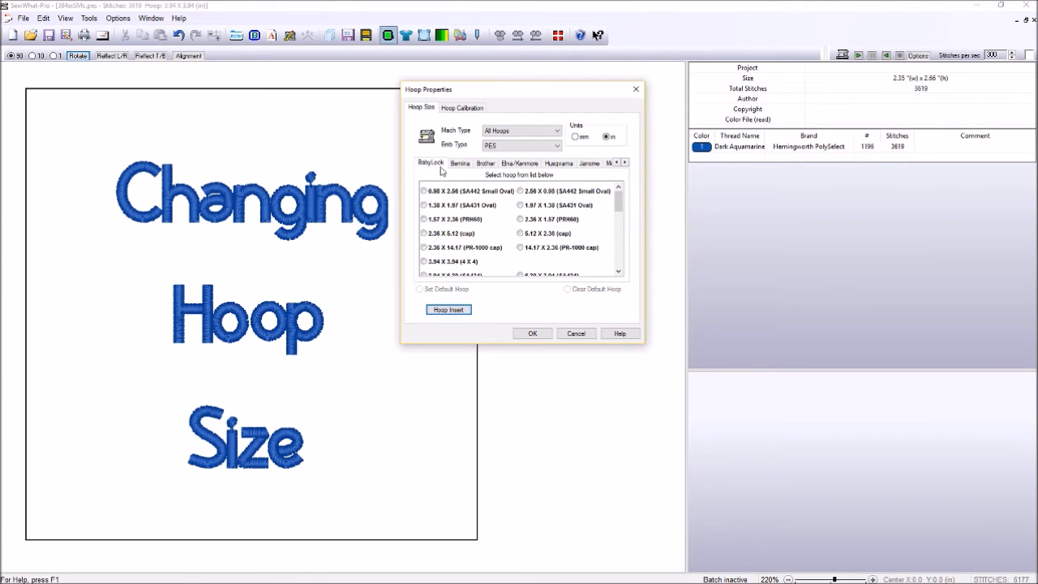
pyautogui.click(461, 162)
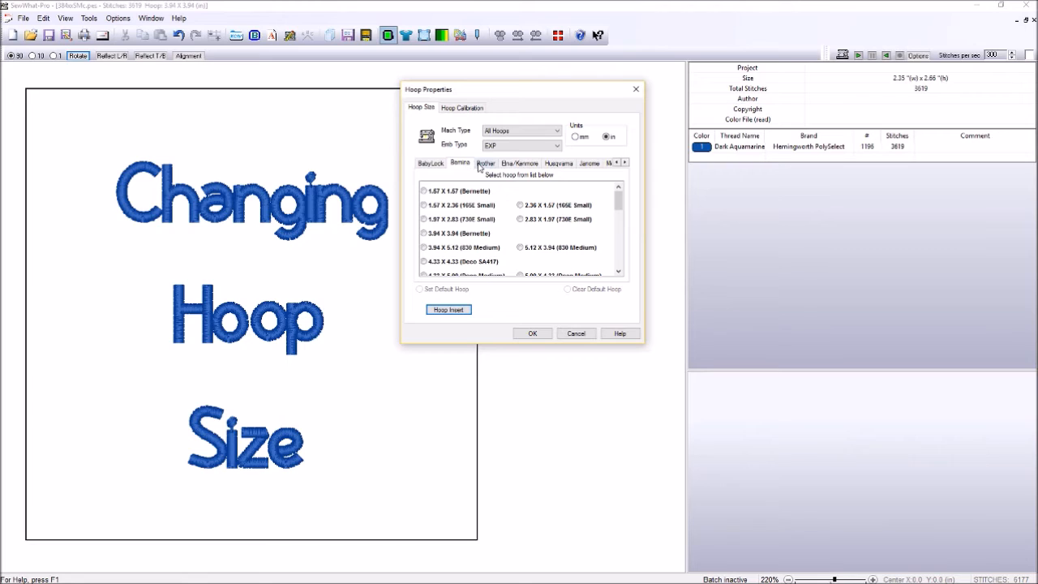
pyautogui.click(485, 162)
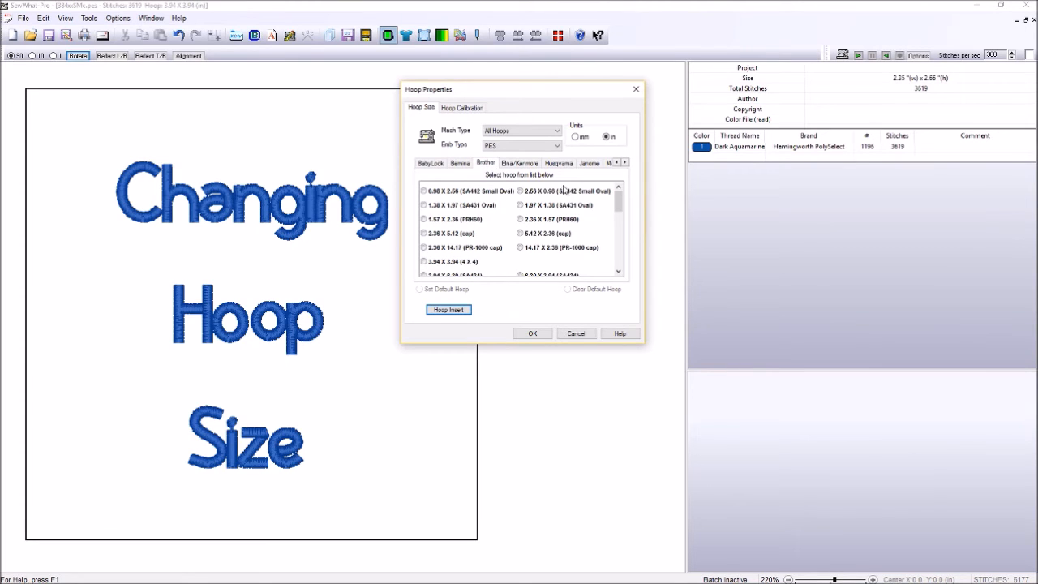
pyautogui.moveTo(483, 259)
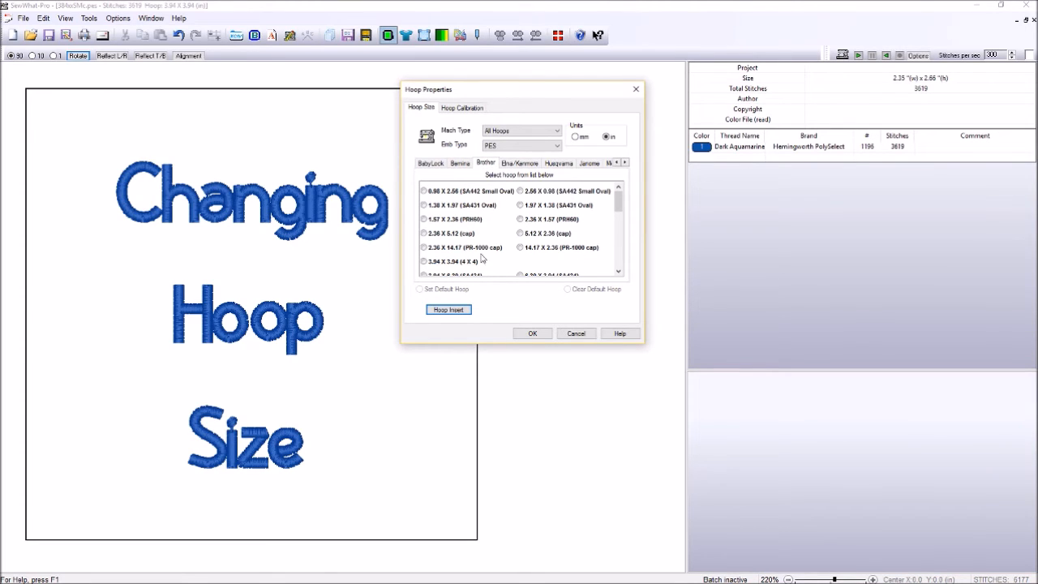
pyautogui.moveTo(466, 234)
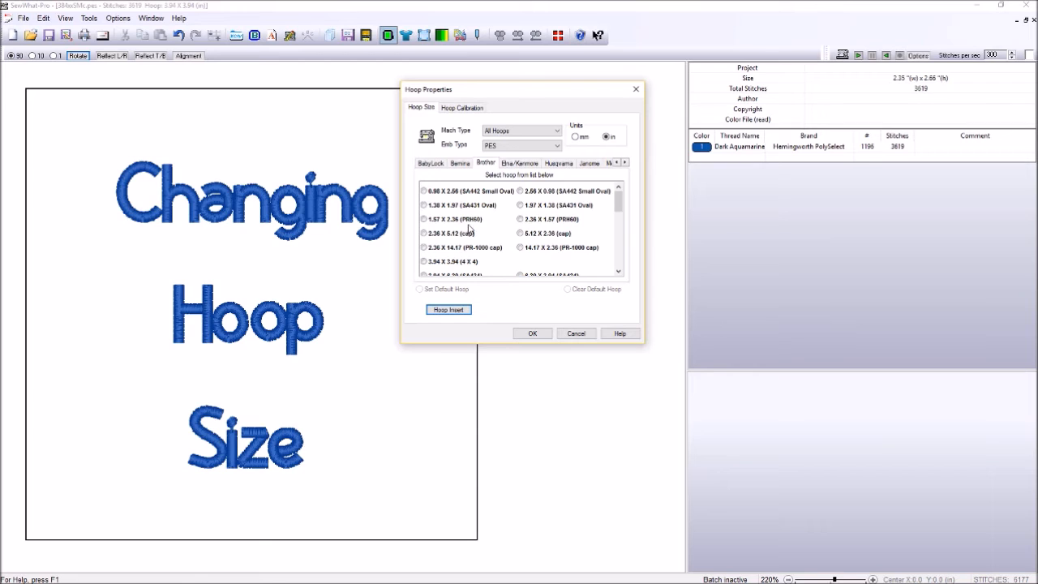
pyautogui.moveTo(467, 261)
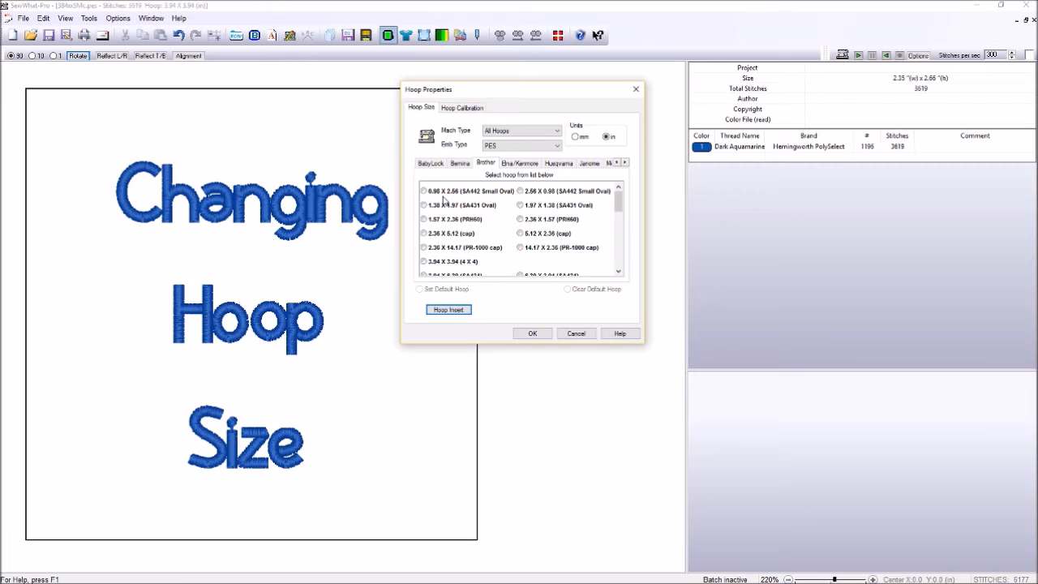
# - Choose the Brother 3.94 X 3.94 (4 X 4) hoop
pyautogui.click(421, 261)
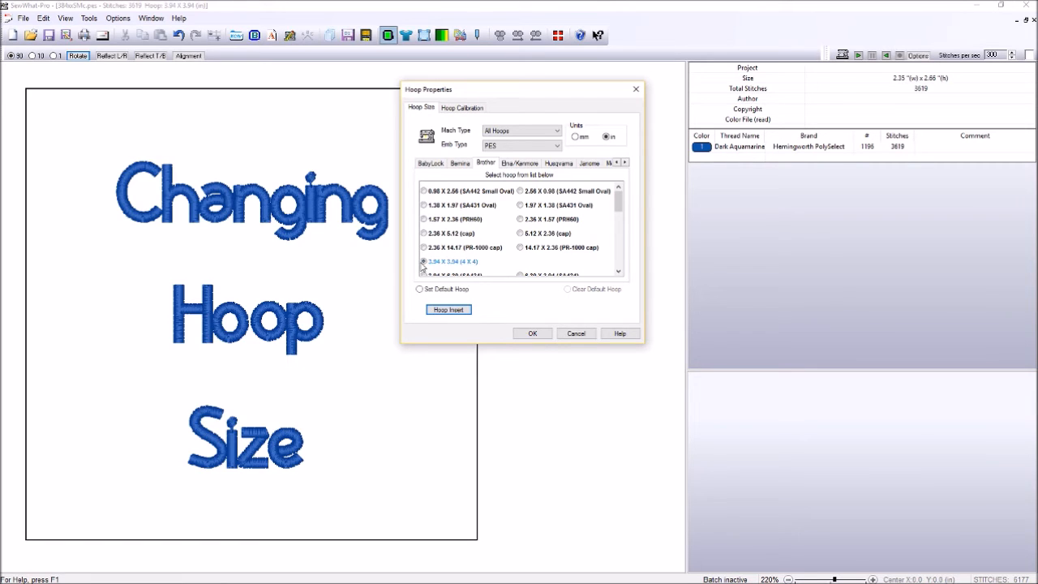
pyautogui.click(422, 261)
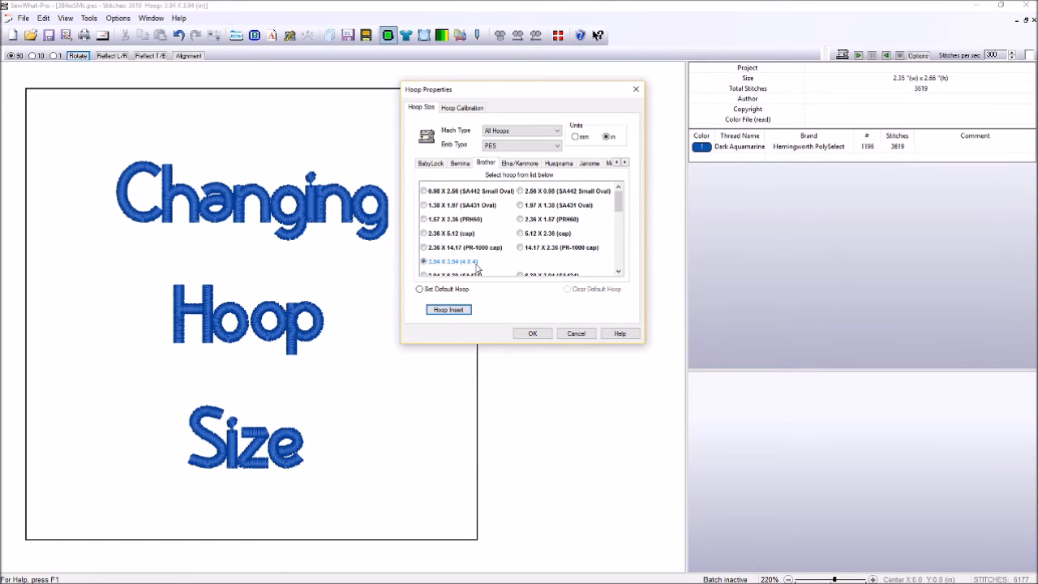
pyautogui.moveTo(485, 257)
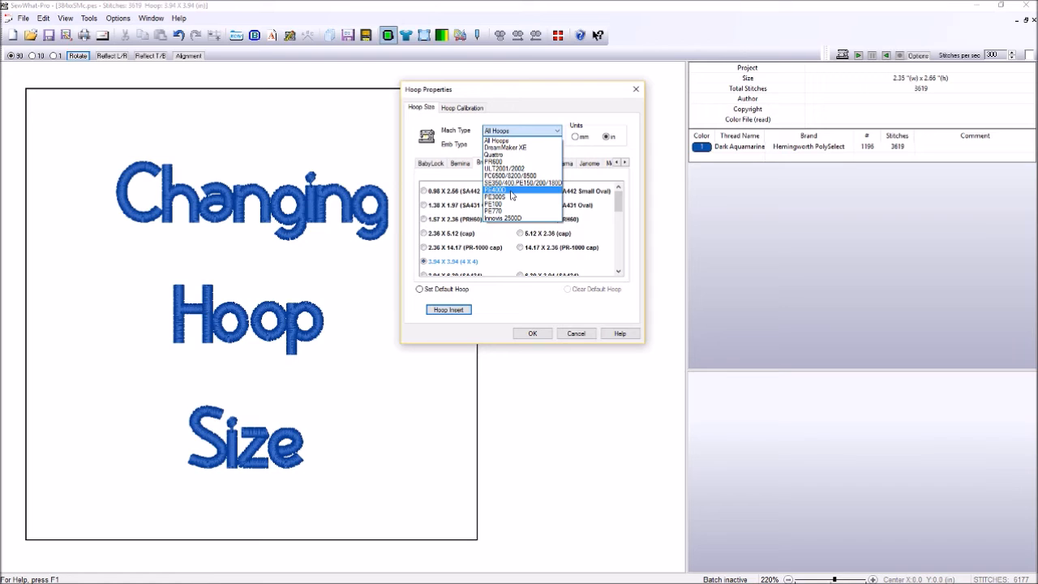
pyautogui.click(495, 189)
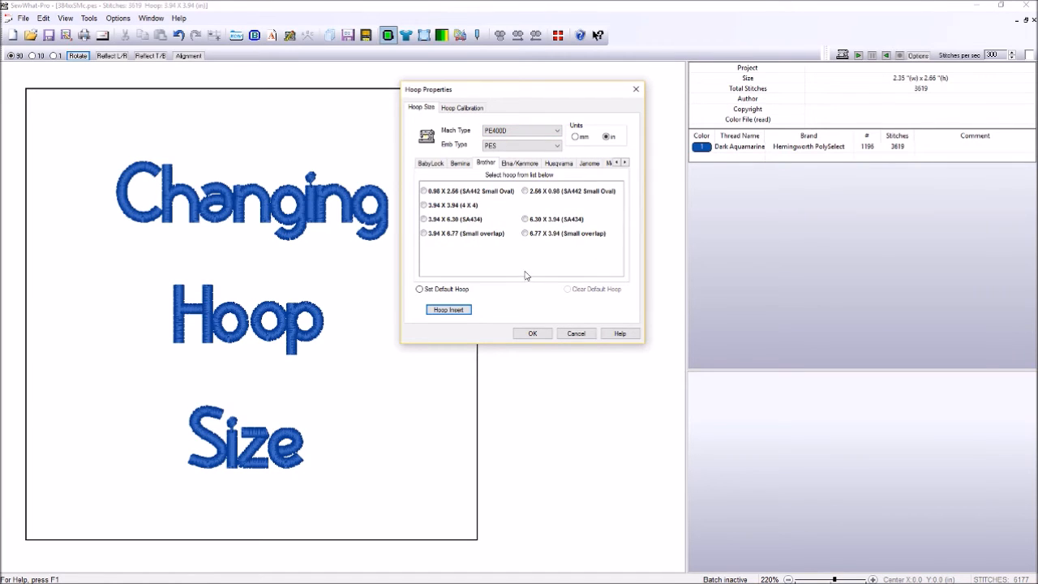
pyautogui.moveTo(490, 256)
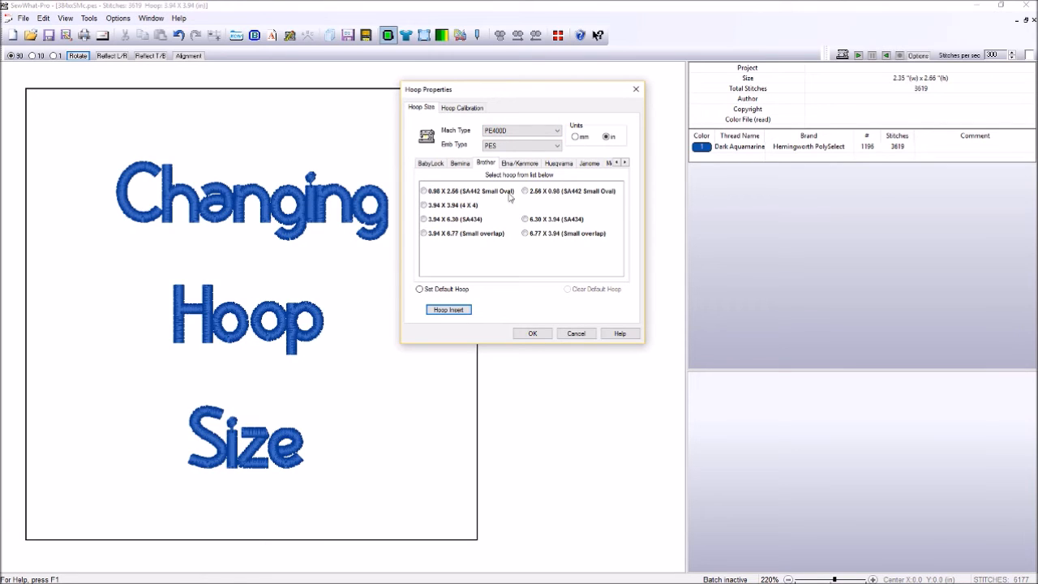
pyautogui.moveTo(608, 237)
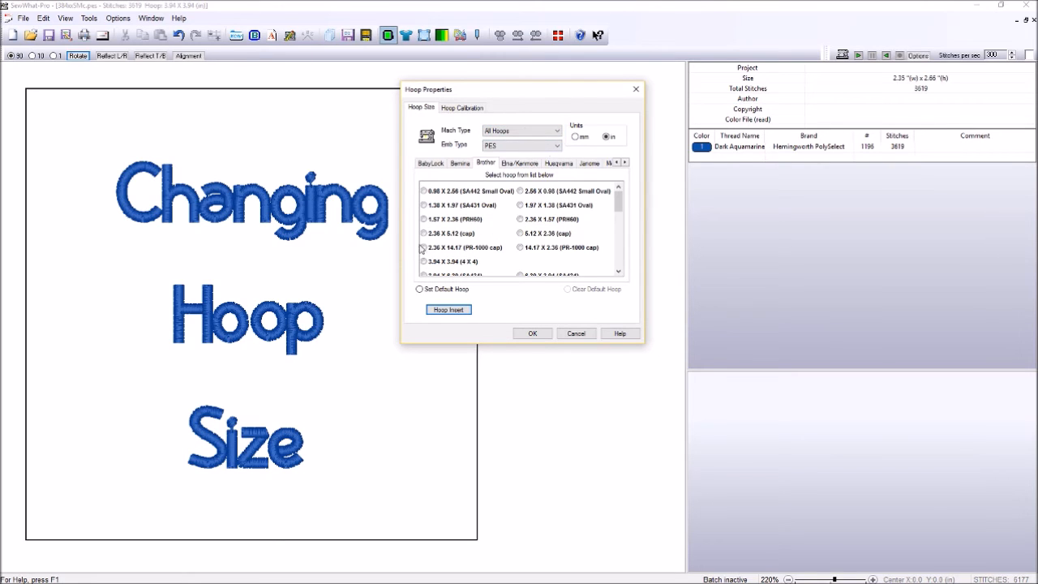
pyautogui.scroll(-3)
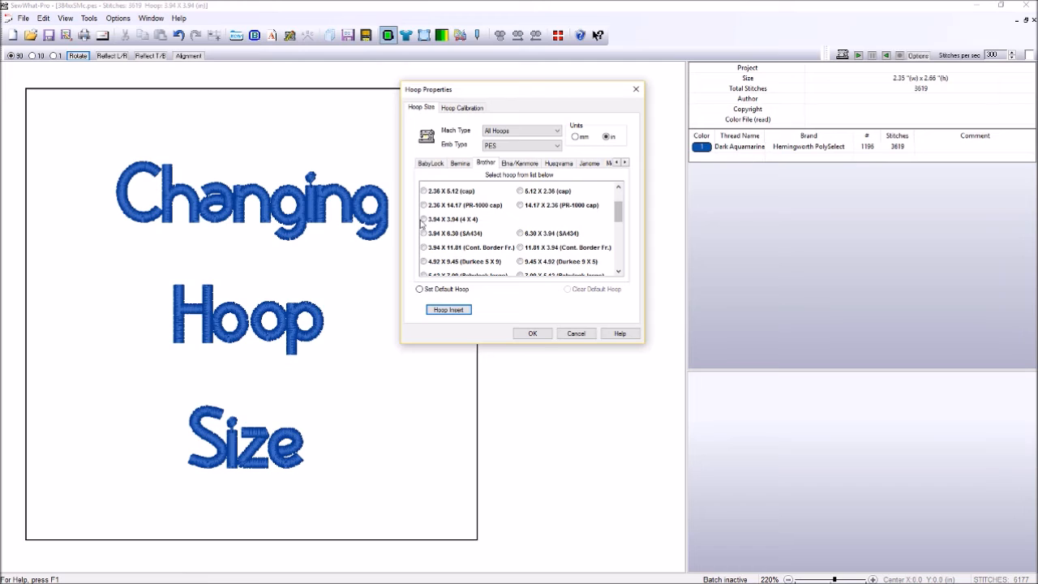
# - Keep the 4 X 4 hoop, then scroll down and choose the 6.77 X 3.94 (Small overlap) hoop
pyautogui.click(422, 219)
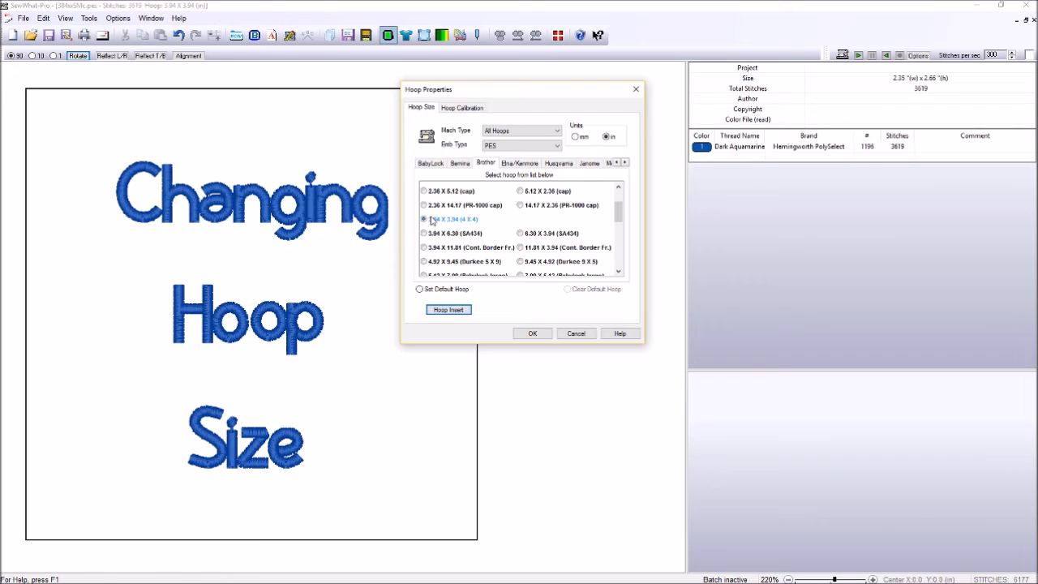
pyautogui.click(422, 219)
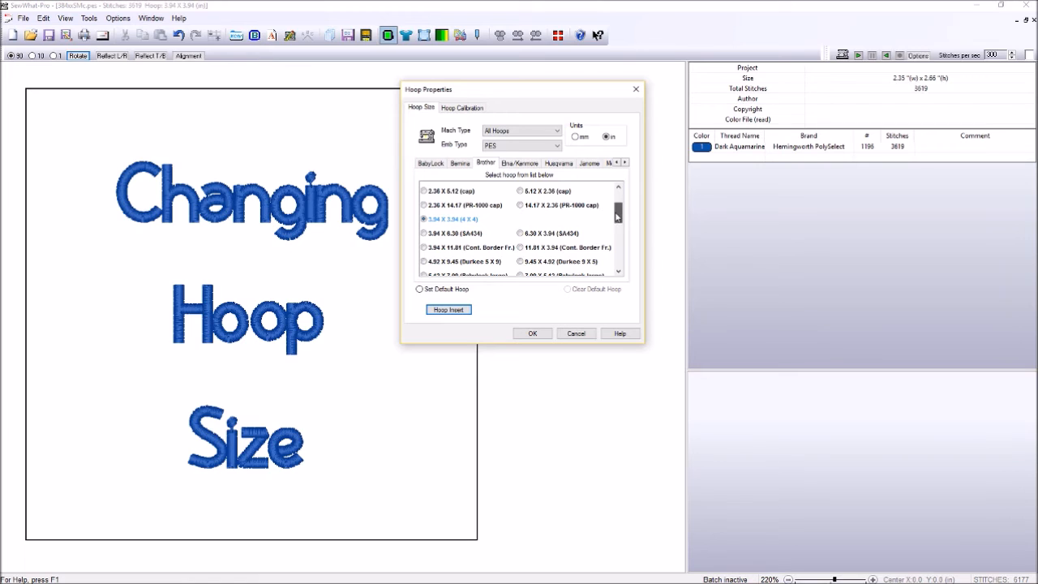
pyautogui.scroll(-3)
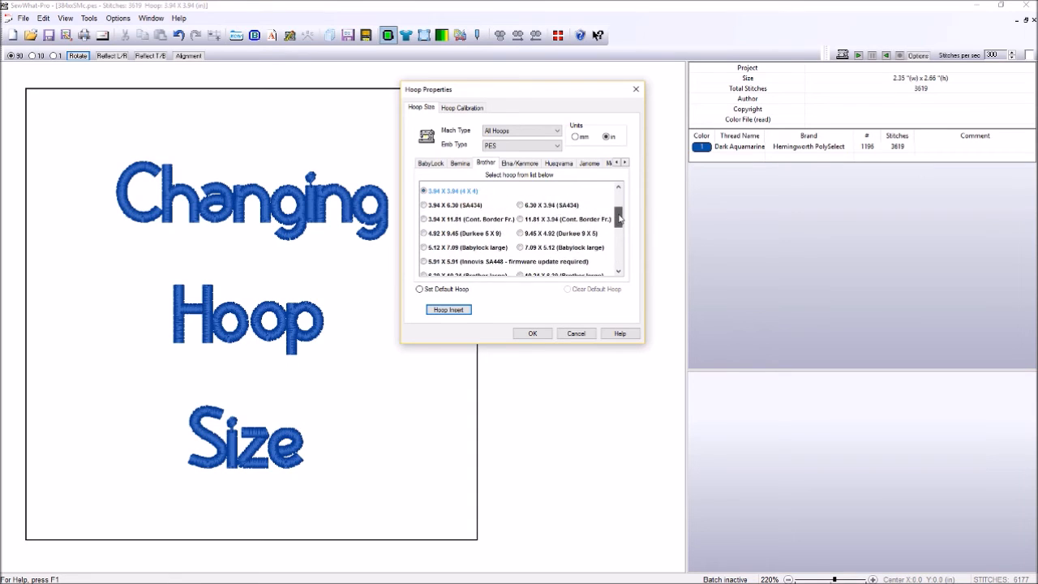
pyautogui.scroll(-3)
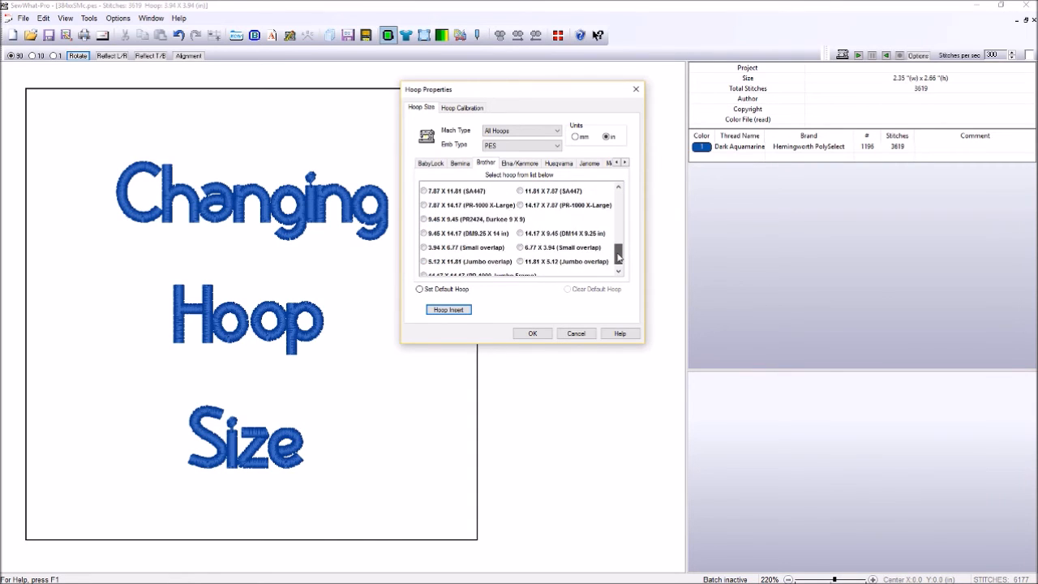
pyautogui.scroll(-3)
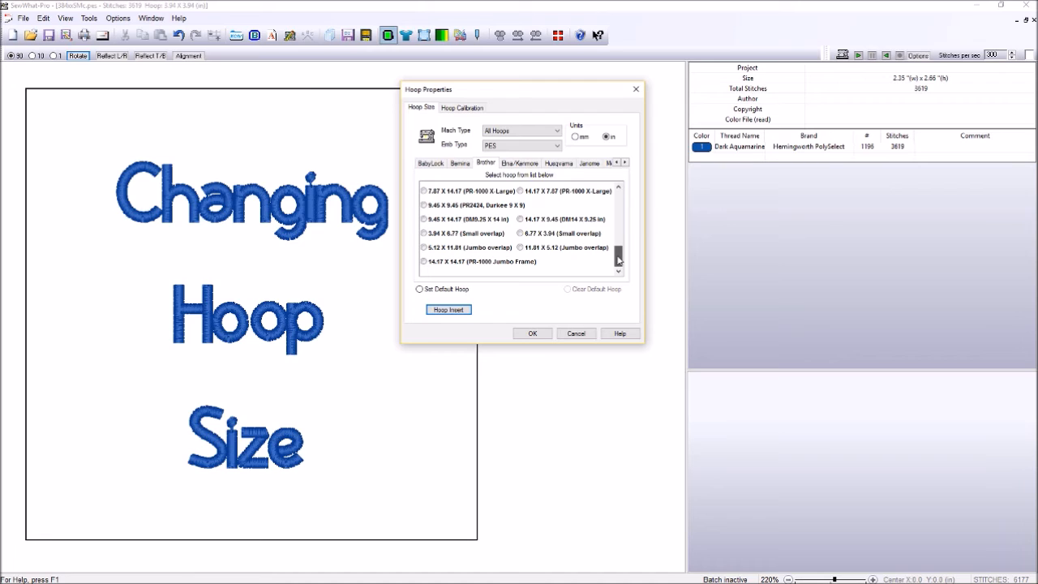
pyautogui.moveTo(78, 456)
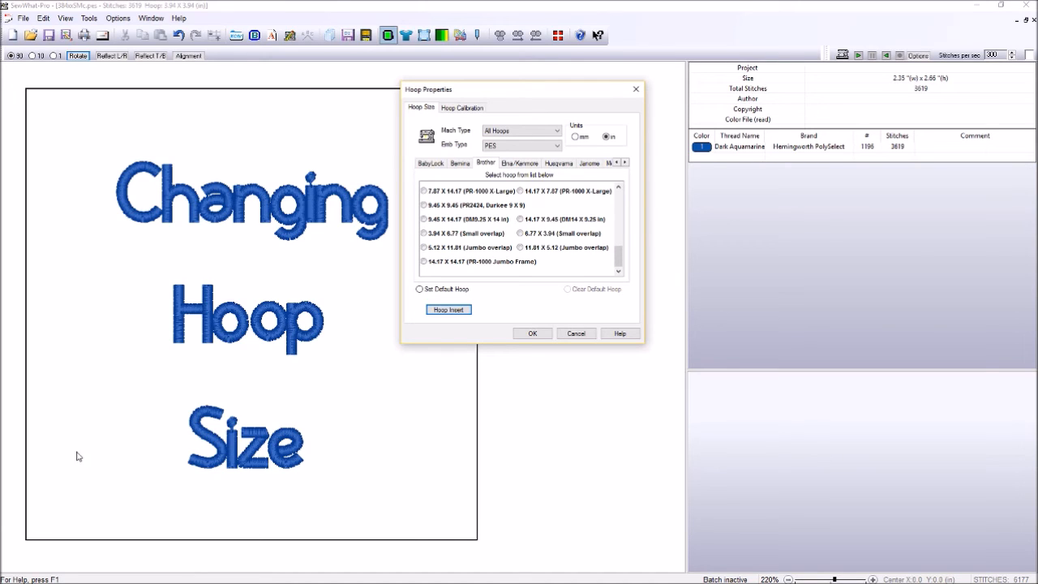
pyautogui.moveTo(337, 109)
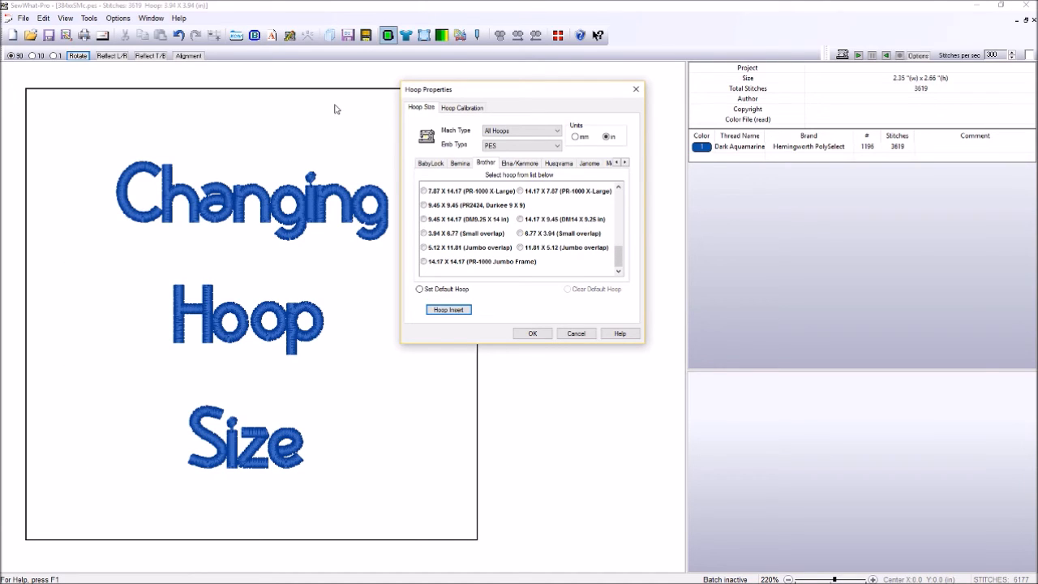
pyautogui.moveTo(380, 172)
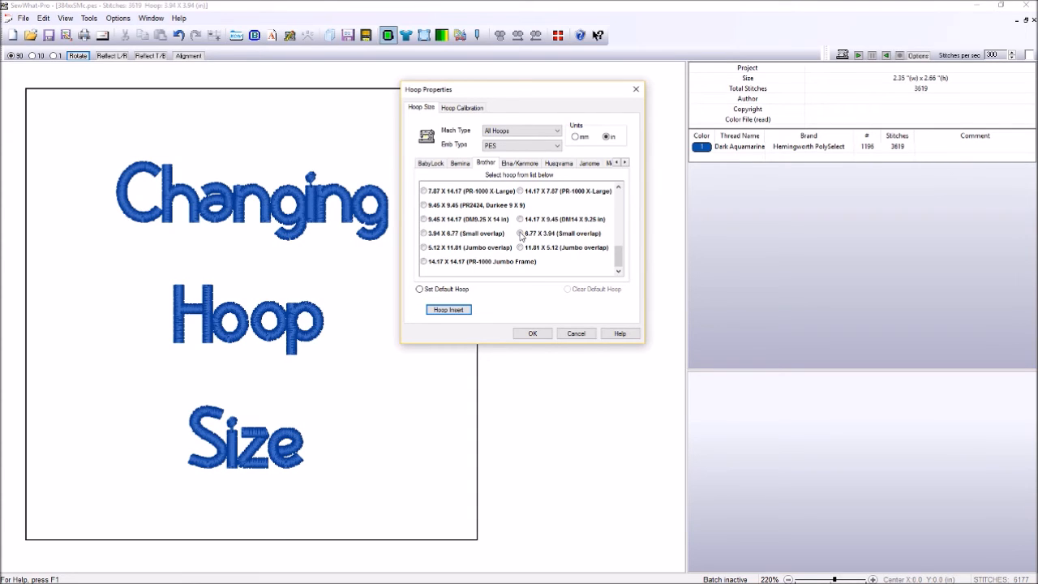
pyautogui.click(518, 234)
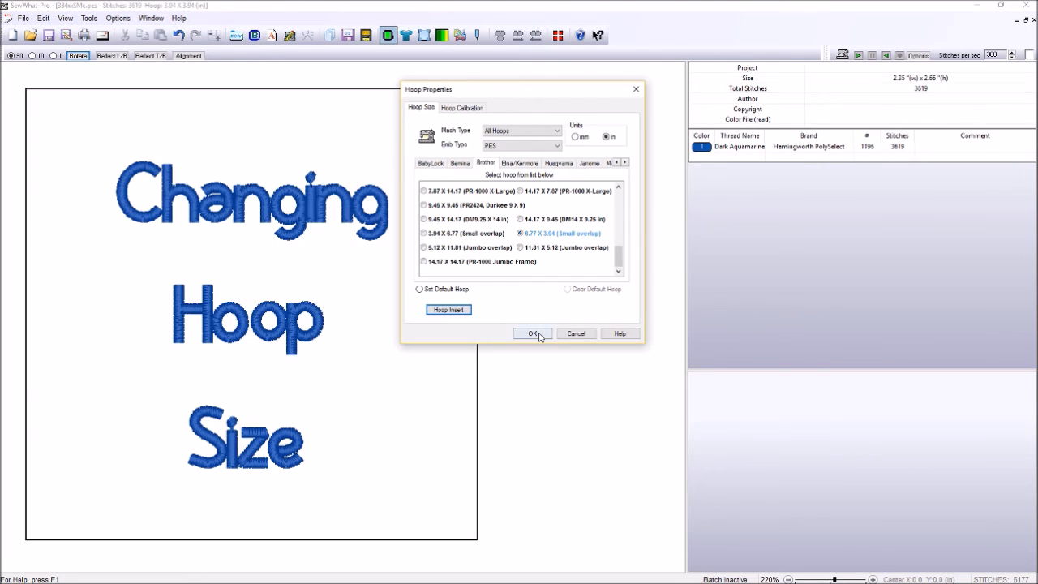
# - Apply the 6.77 X 3.94 hoop so the design shows inside the wide hoop
pyautogui.click(531, 334)
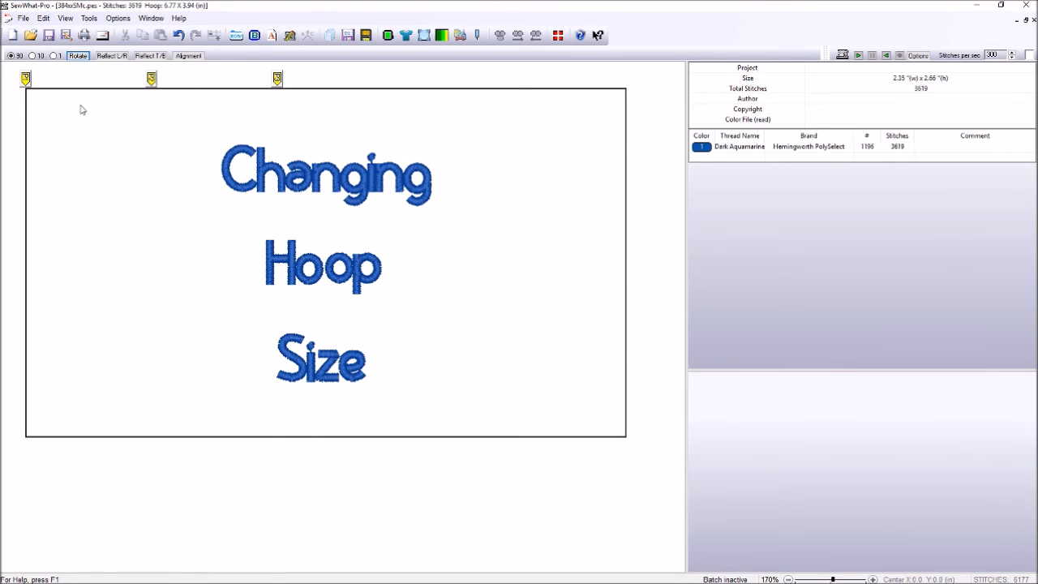
pyautogui.moveTo(191, 22)
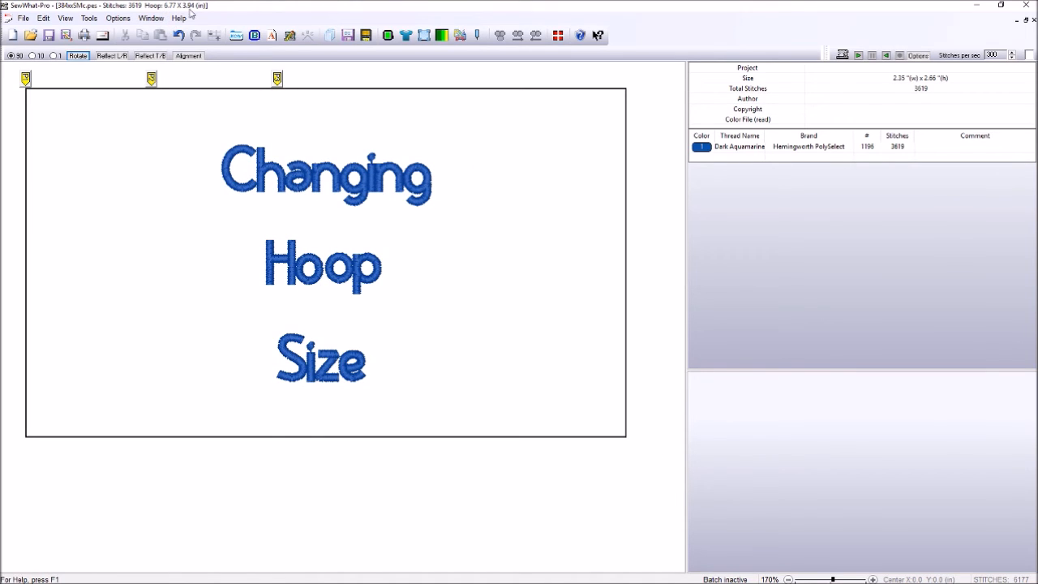
pyautogui.moveTo(161, 24)
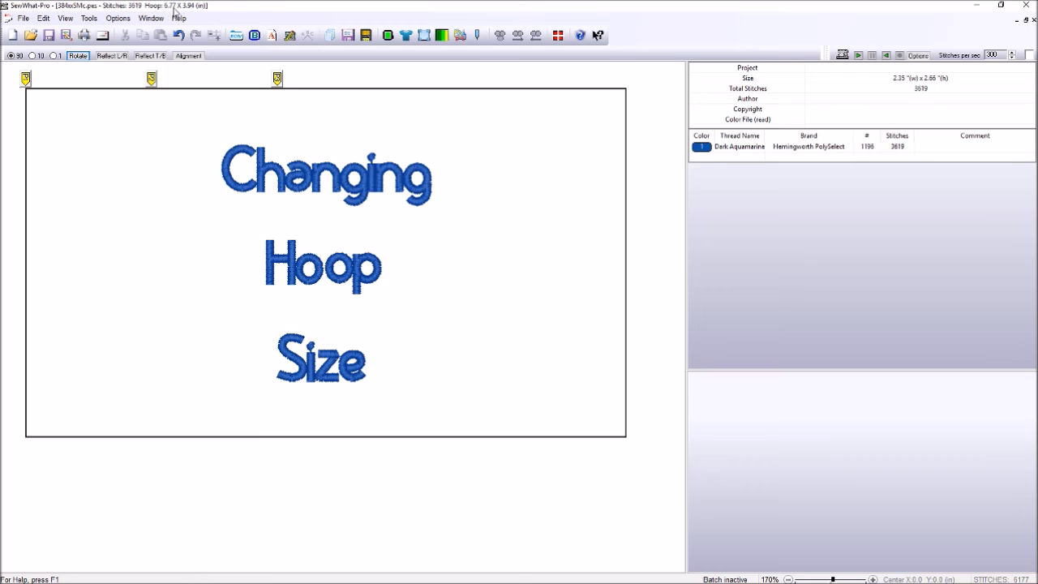
pyautogui.moveTo(201, 13)
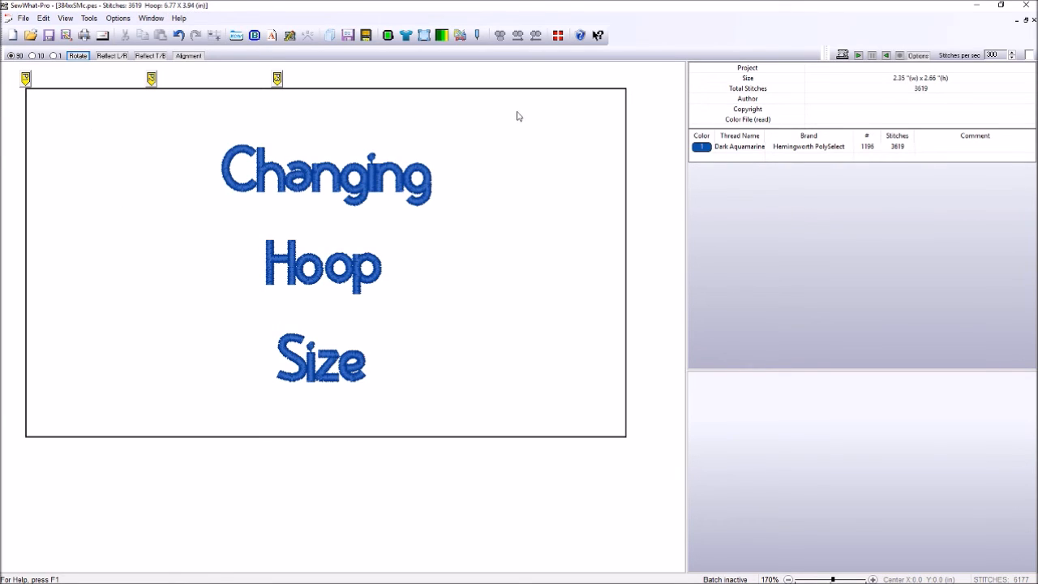
pyautogui.moveTo(144, 359)
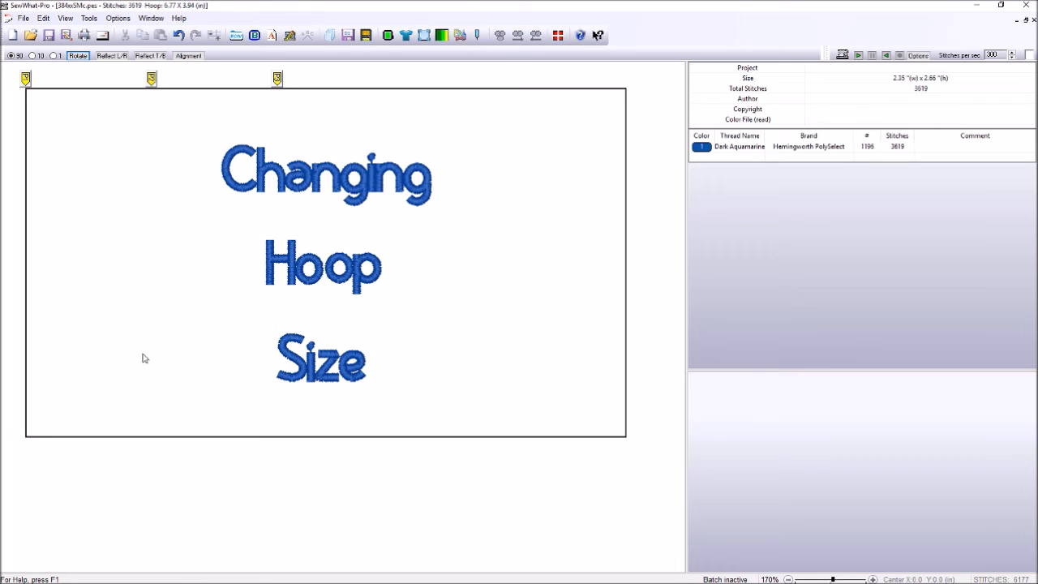
pyautogui.moveTo(113, 165)
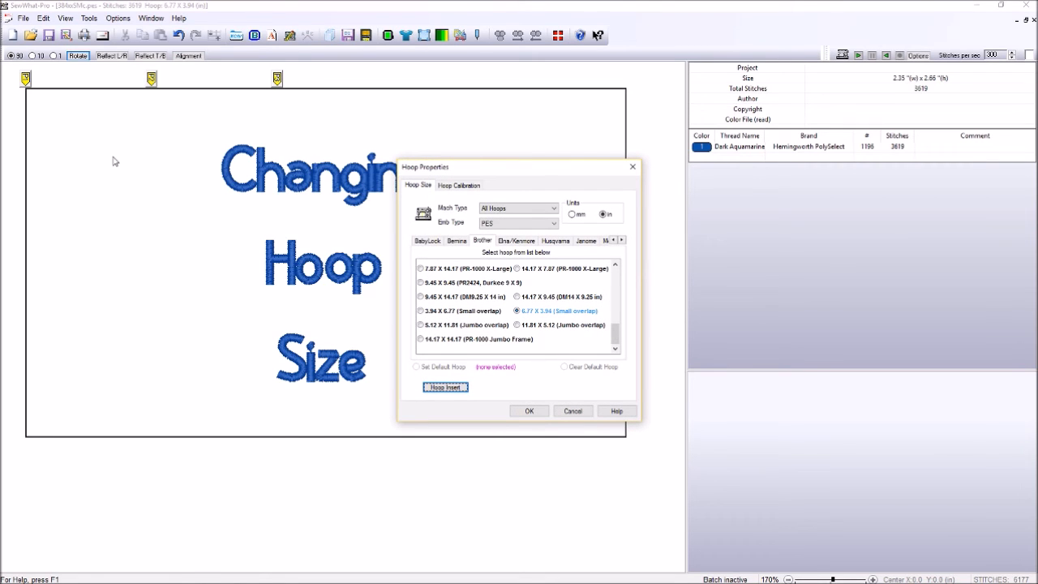
pyautogui.moveTo(640, 154)
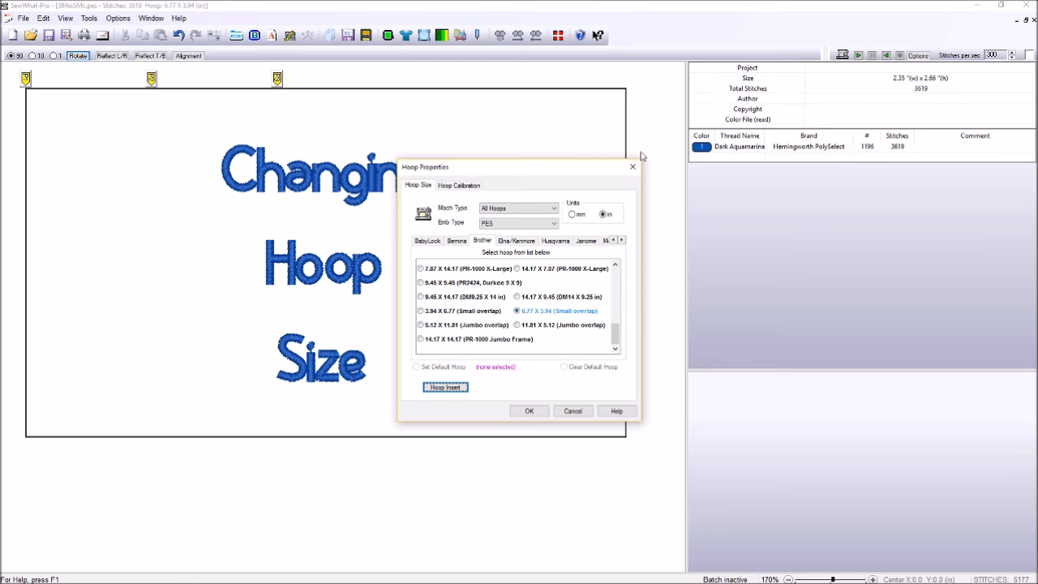
# - Close and then cancel Hoop Properties, leaving the design in the 6.77 x 3.94 hoop
pyautogui.click(529, 410)
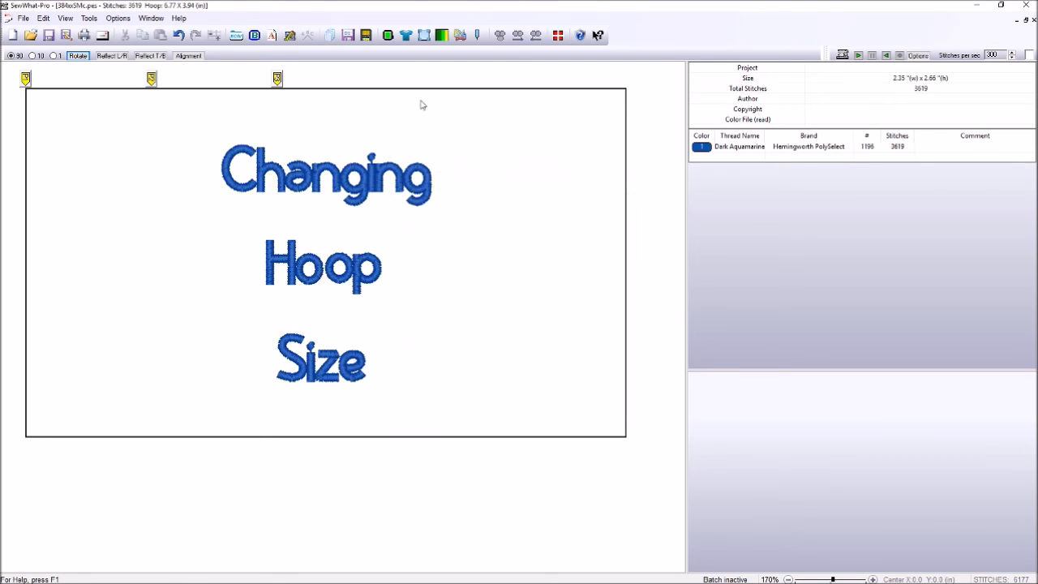
pyautogui.moveTo(384, 36)
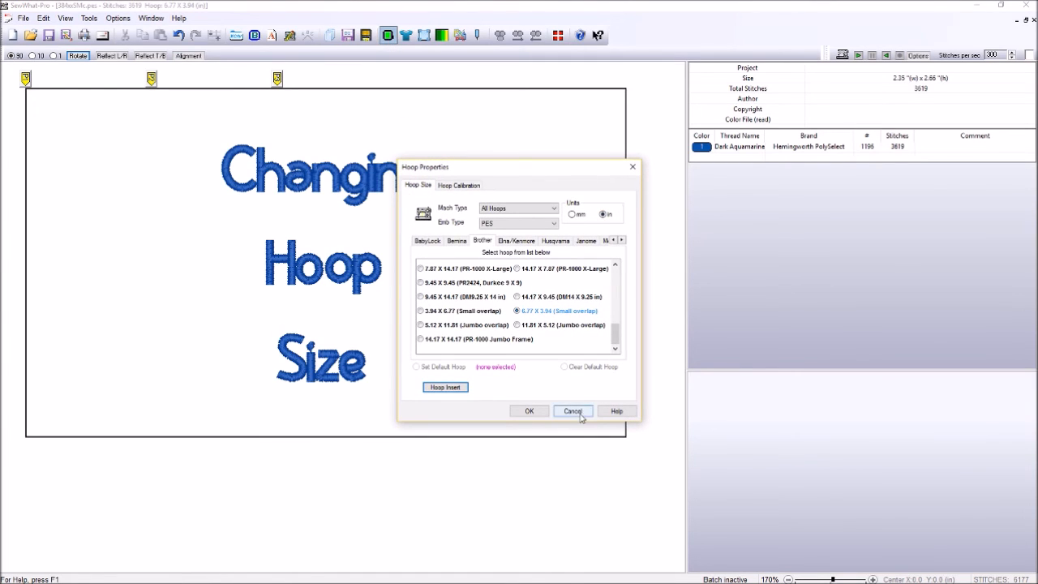
pyautogui.click(572, 410)
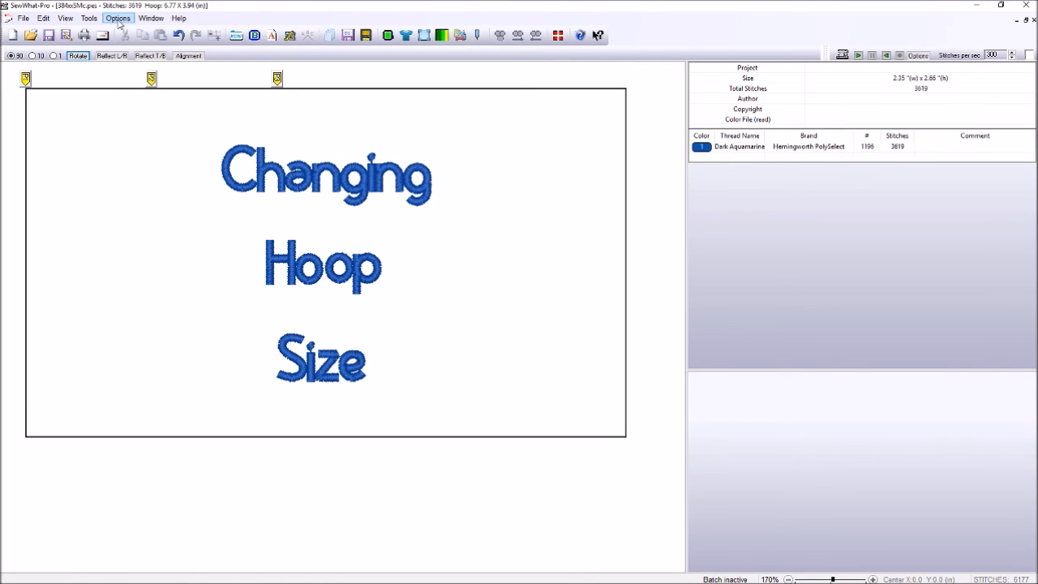
pyautogui.click(122, 19)
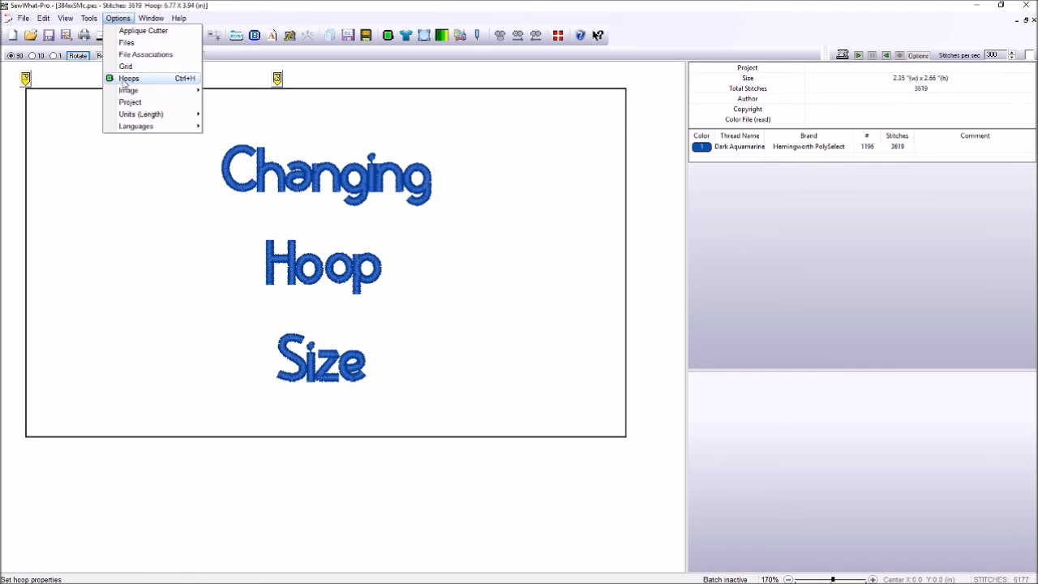
pyautogui.click(132, 78)
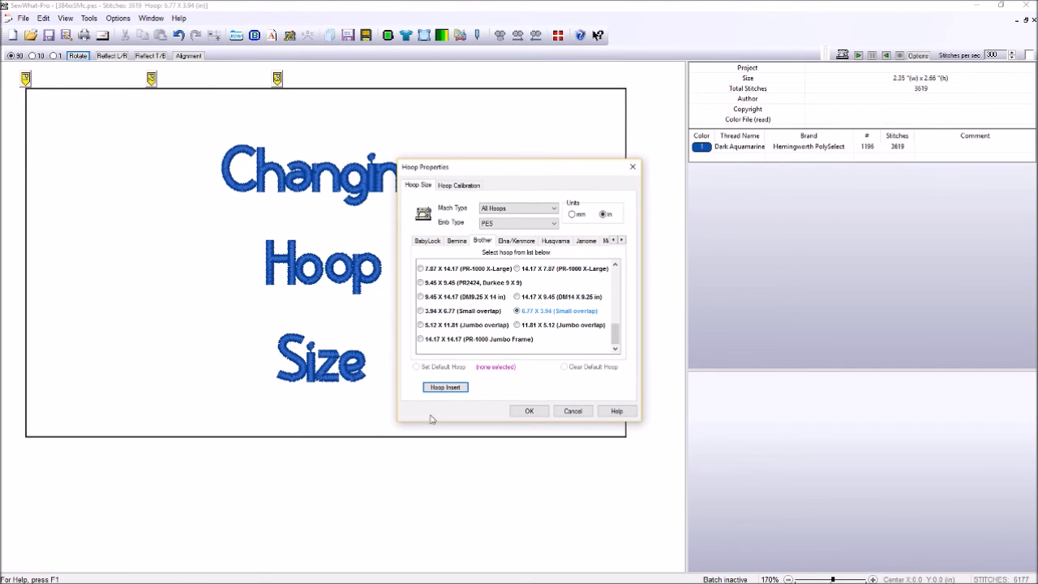
pyautogui.moveTo(616, 334)
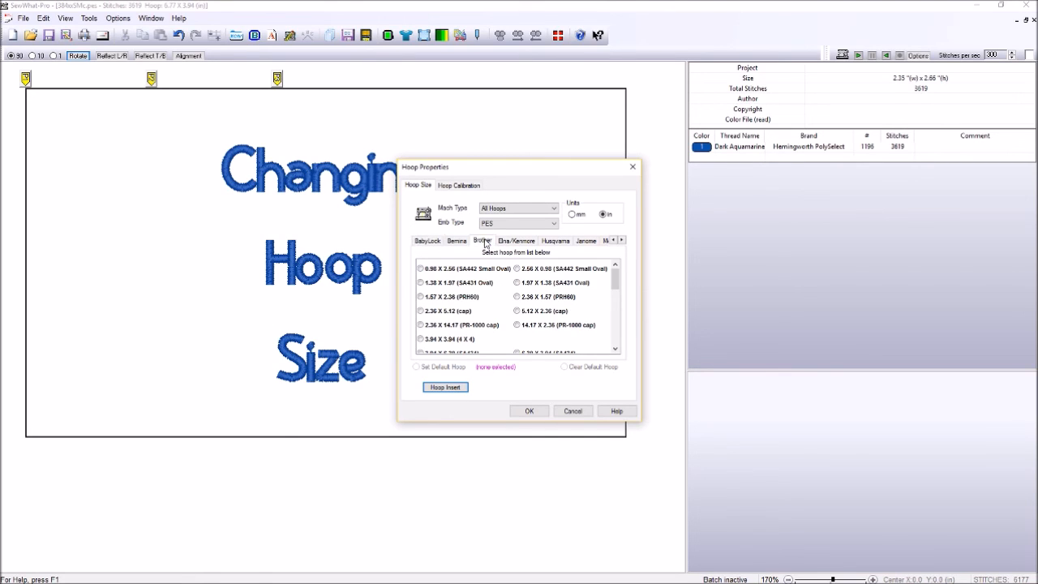
pyautogui.moveTo(478, 252)
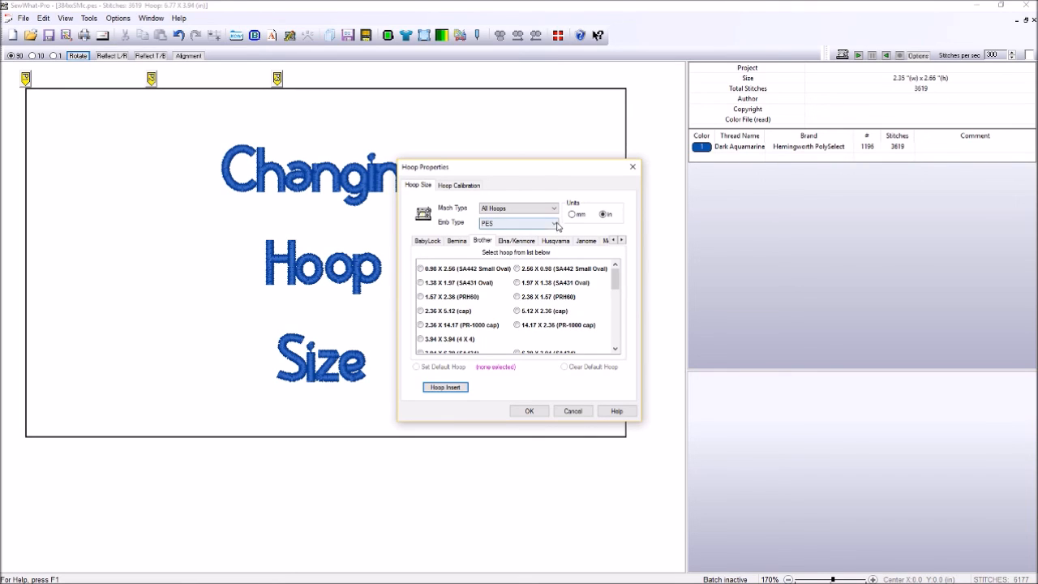
pyautogui.moveTo(601, 214)
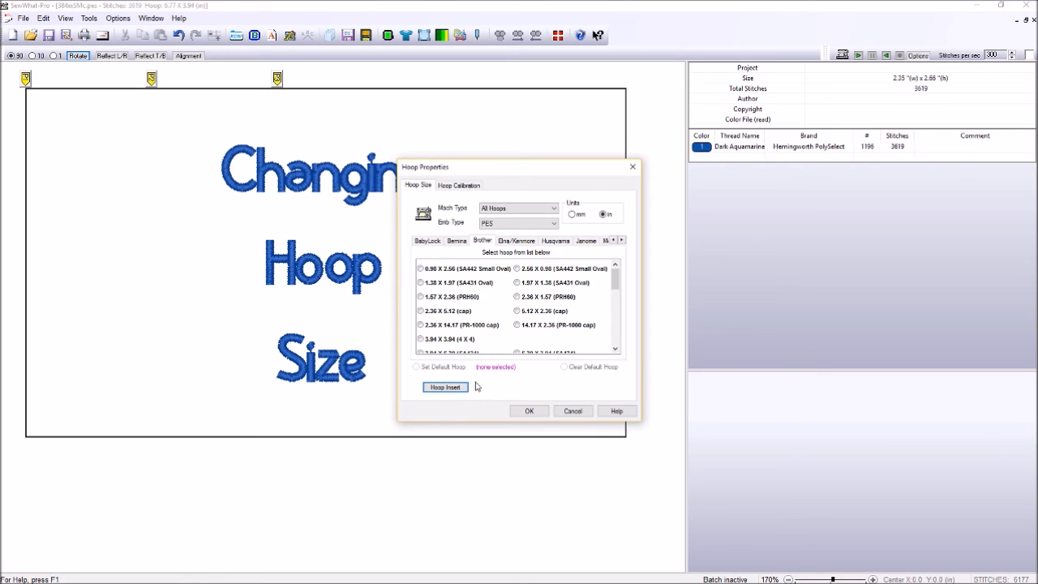
pyautogui.click(529, 410)
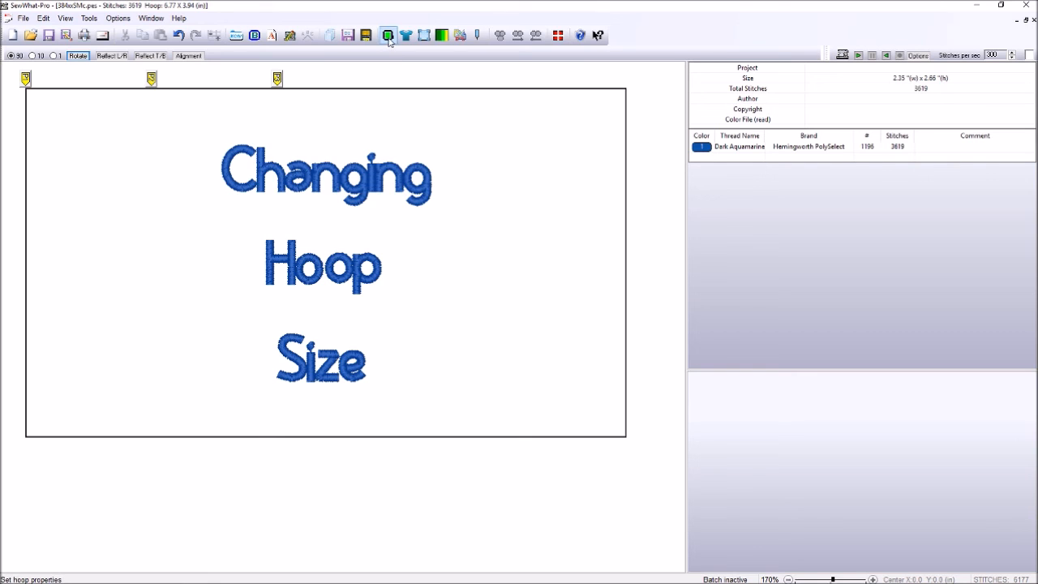
# - Reopen Hoop Properties and apply the Brother 3.94 X 3.94 (4 X 4) hoop to the design
pyautogui.click(386, 36)
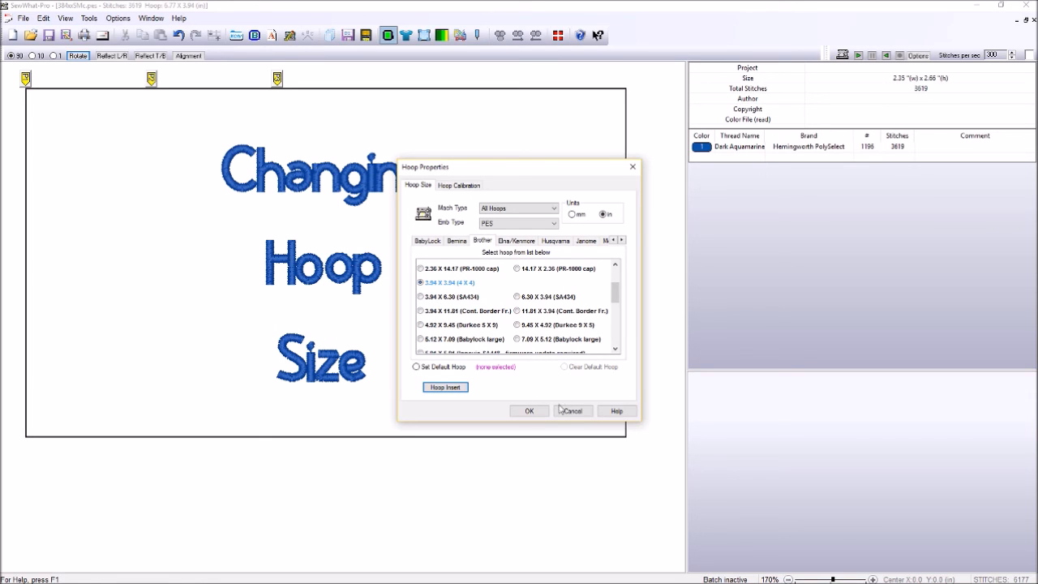
pyautogui.click(528, 411)
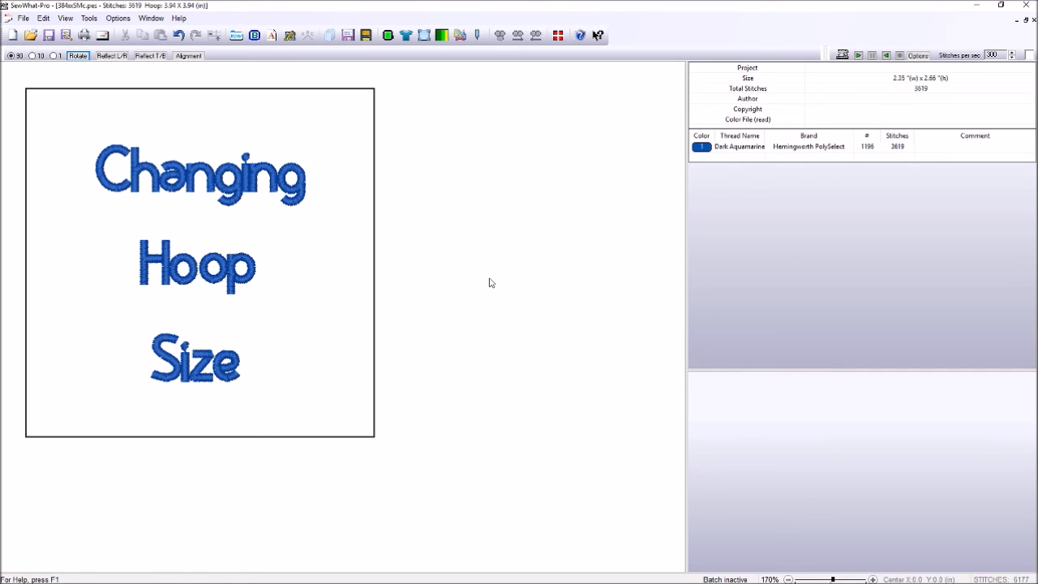
pyautogui.moveTo(435, 174)
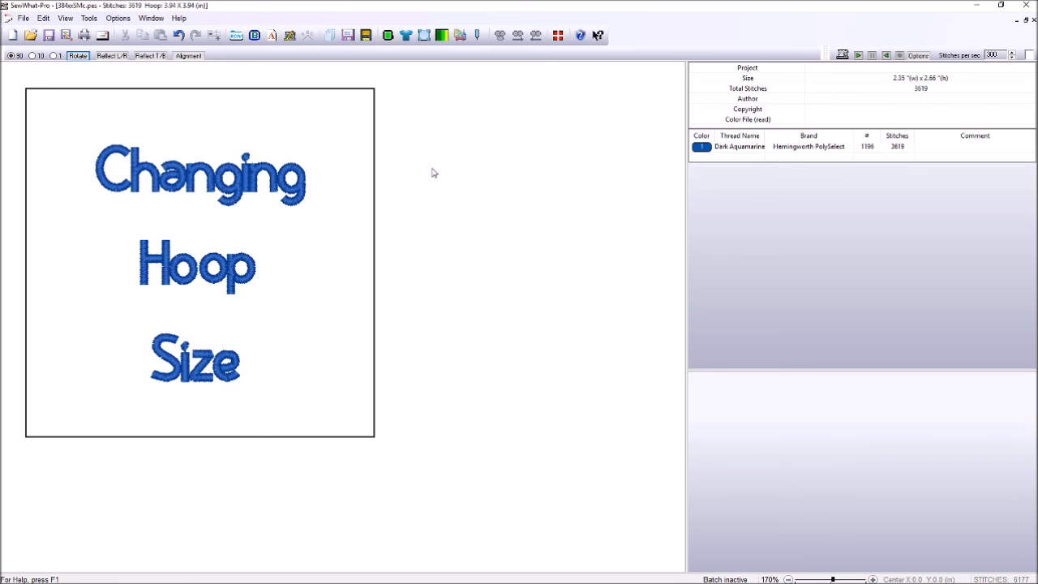
pyautogui.moveTo(435, 175)
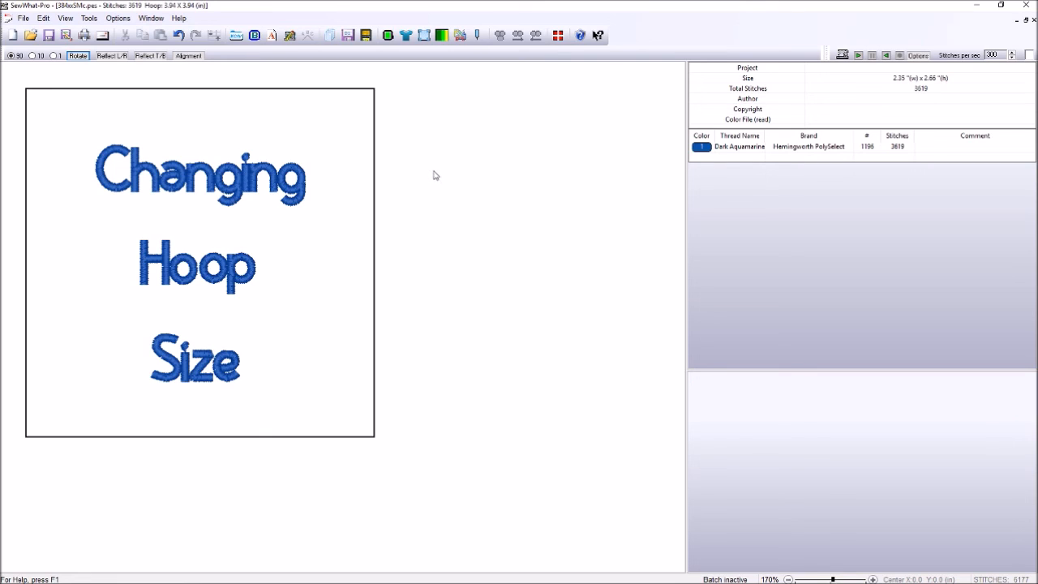
pyautogui.moveTo(437, 174)
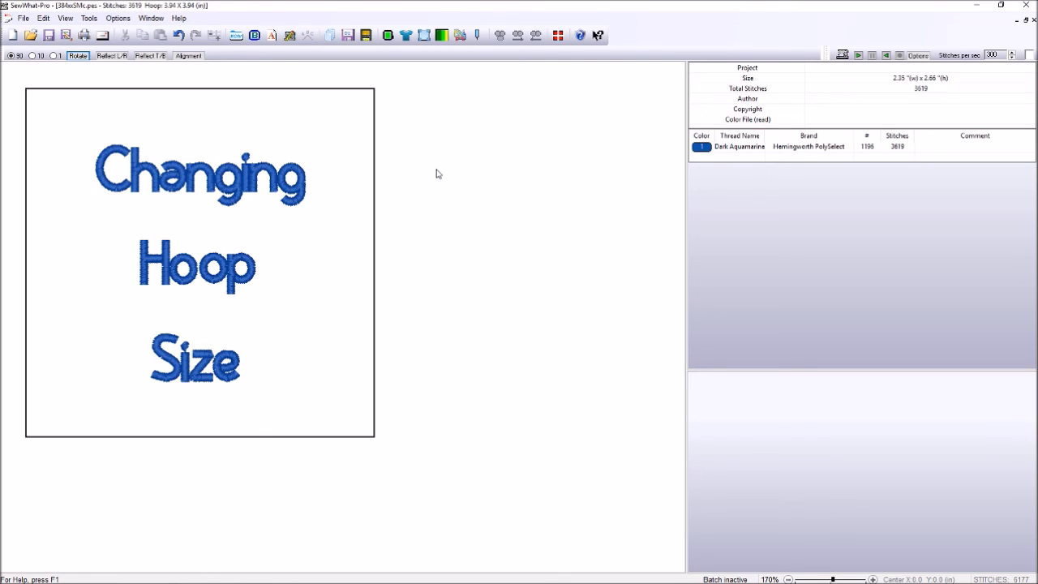
pyautogui.moveTo(438, 172)
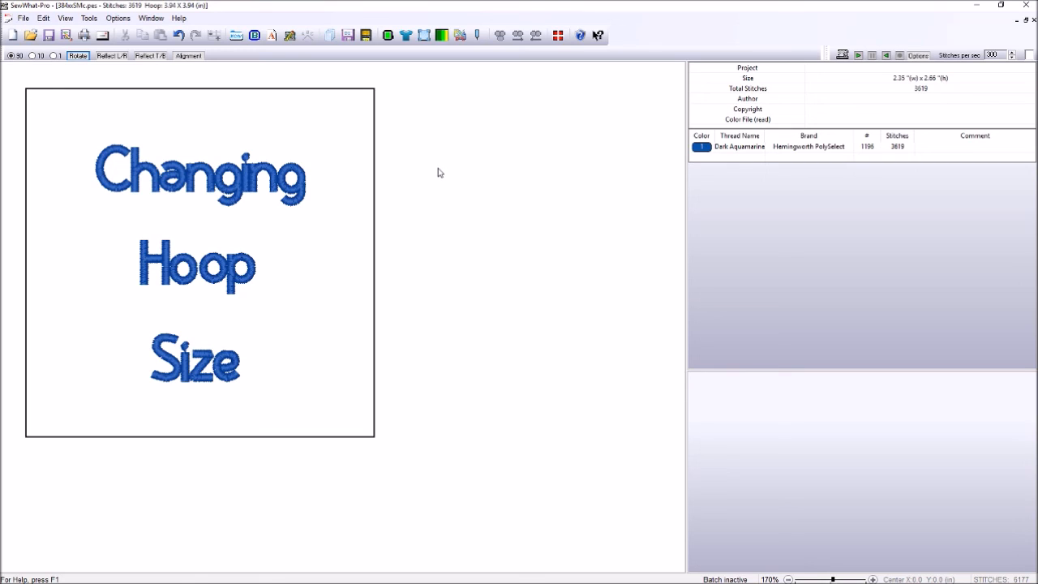